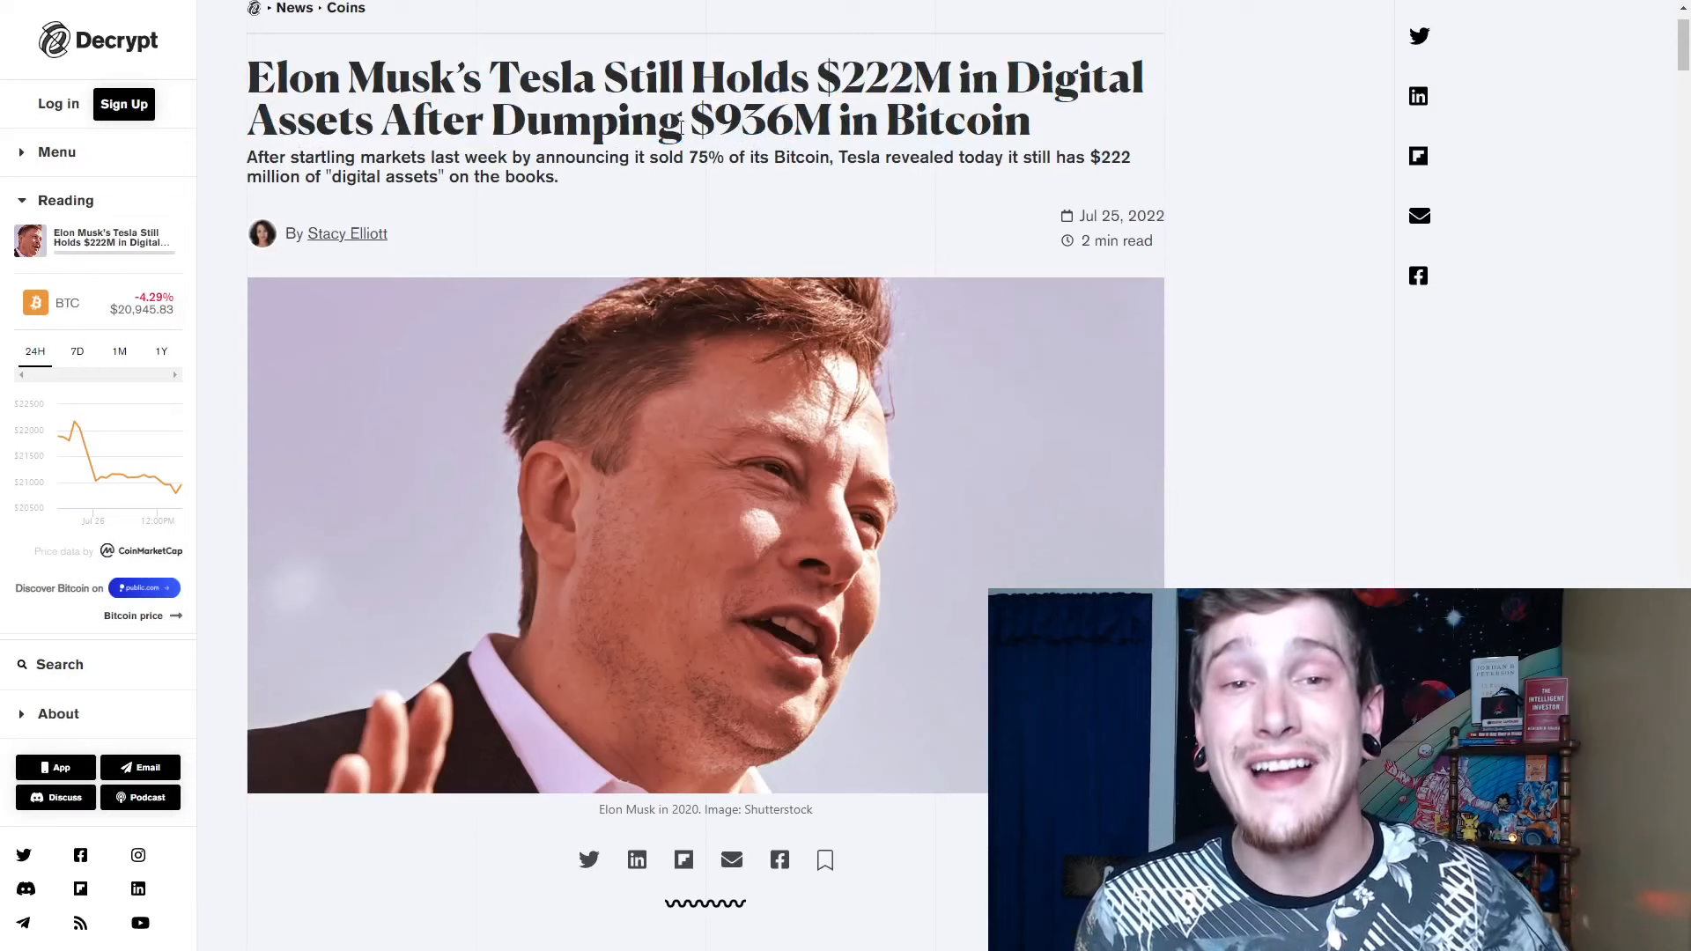
Step: Scroll past the header image and quarterly-report details to Musk's explanation for selling Bitcoin
double_click(755, 121)
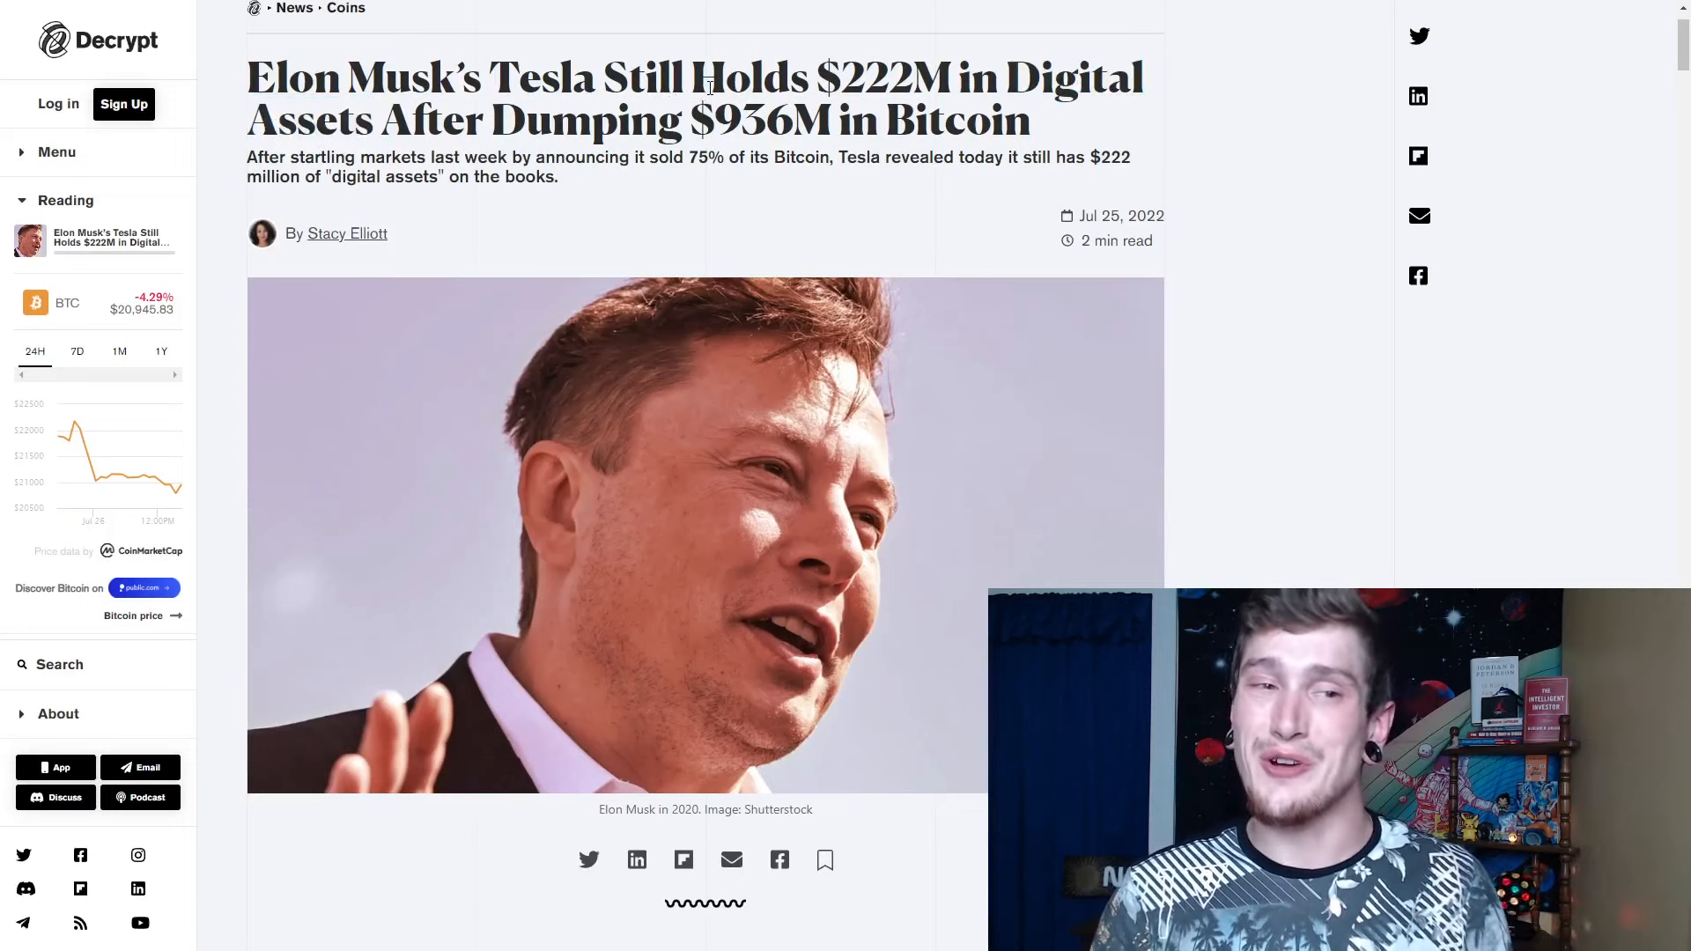
drag(246, 157, 687, 157)
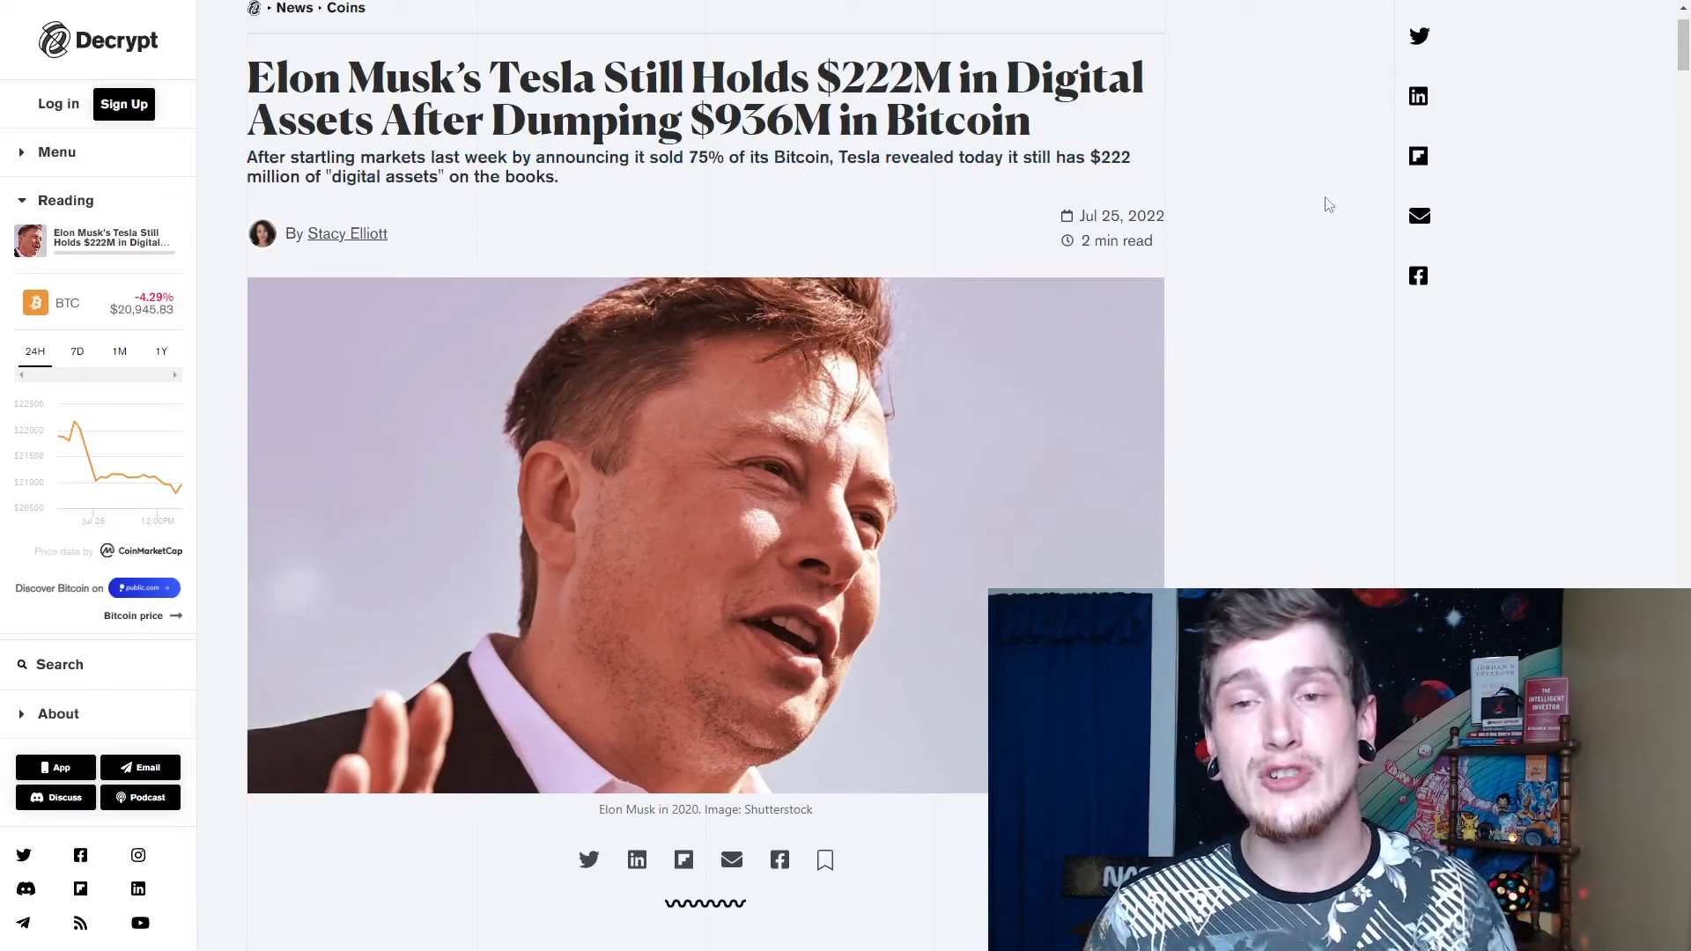
mouse_move(1281, 259)
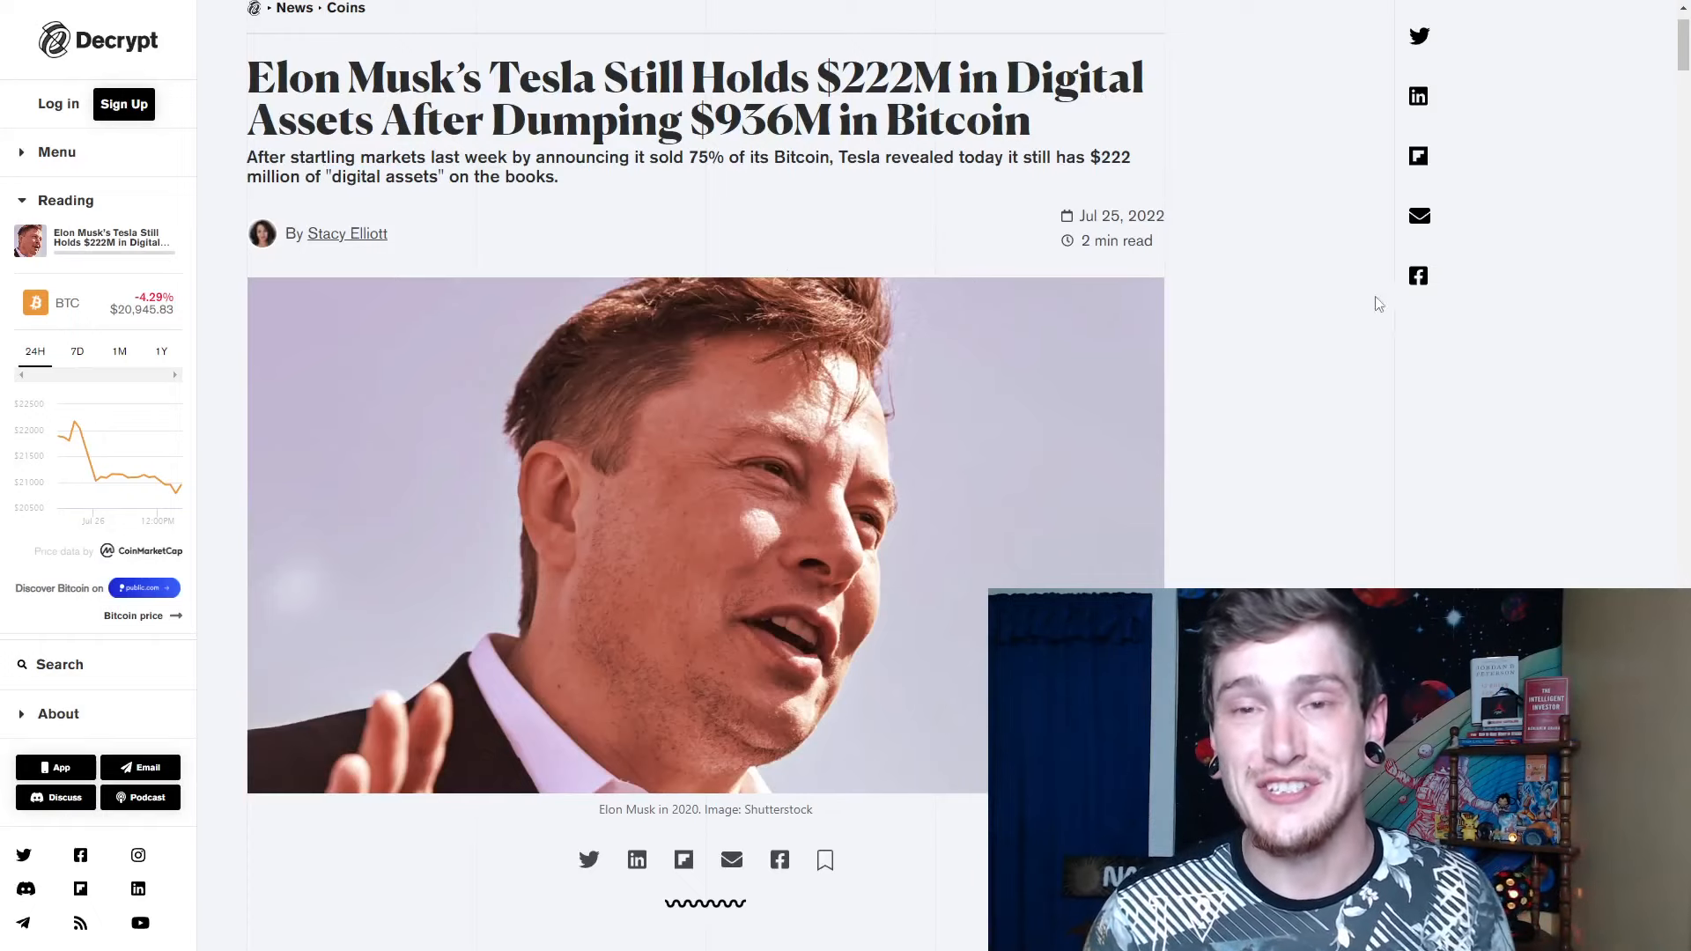
scroll(down, 3)
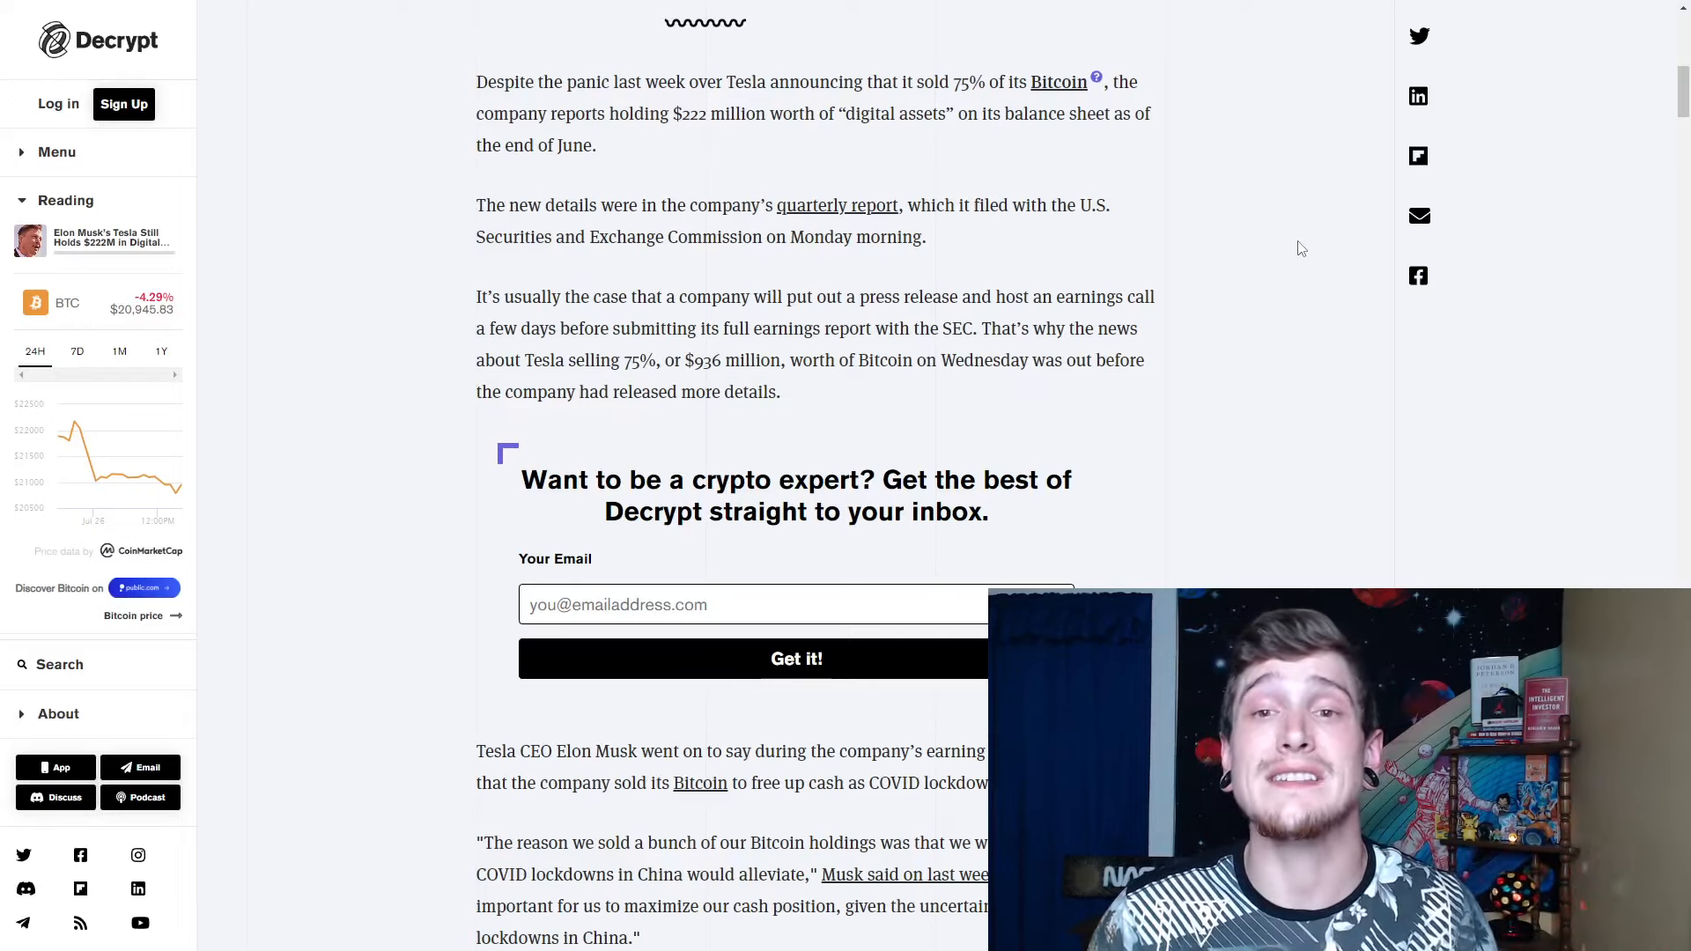
mouse_move(1300, 210)
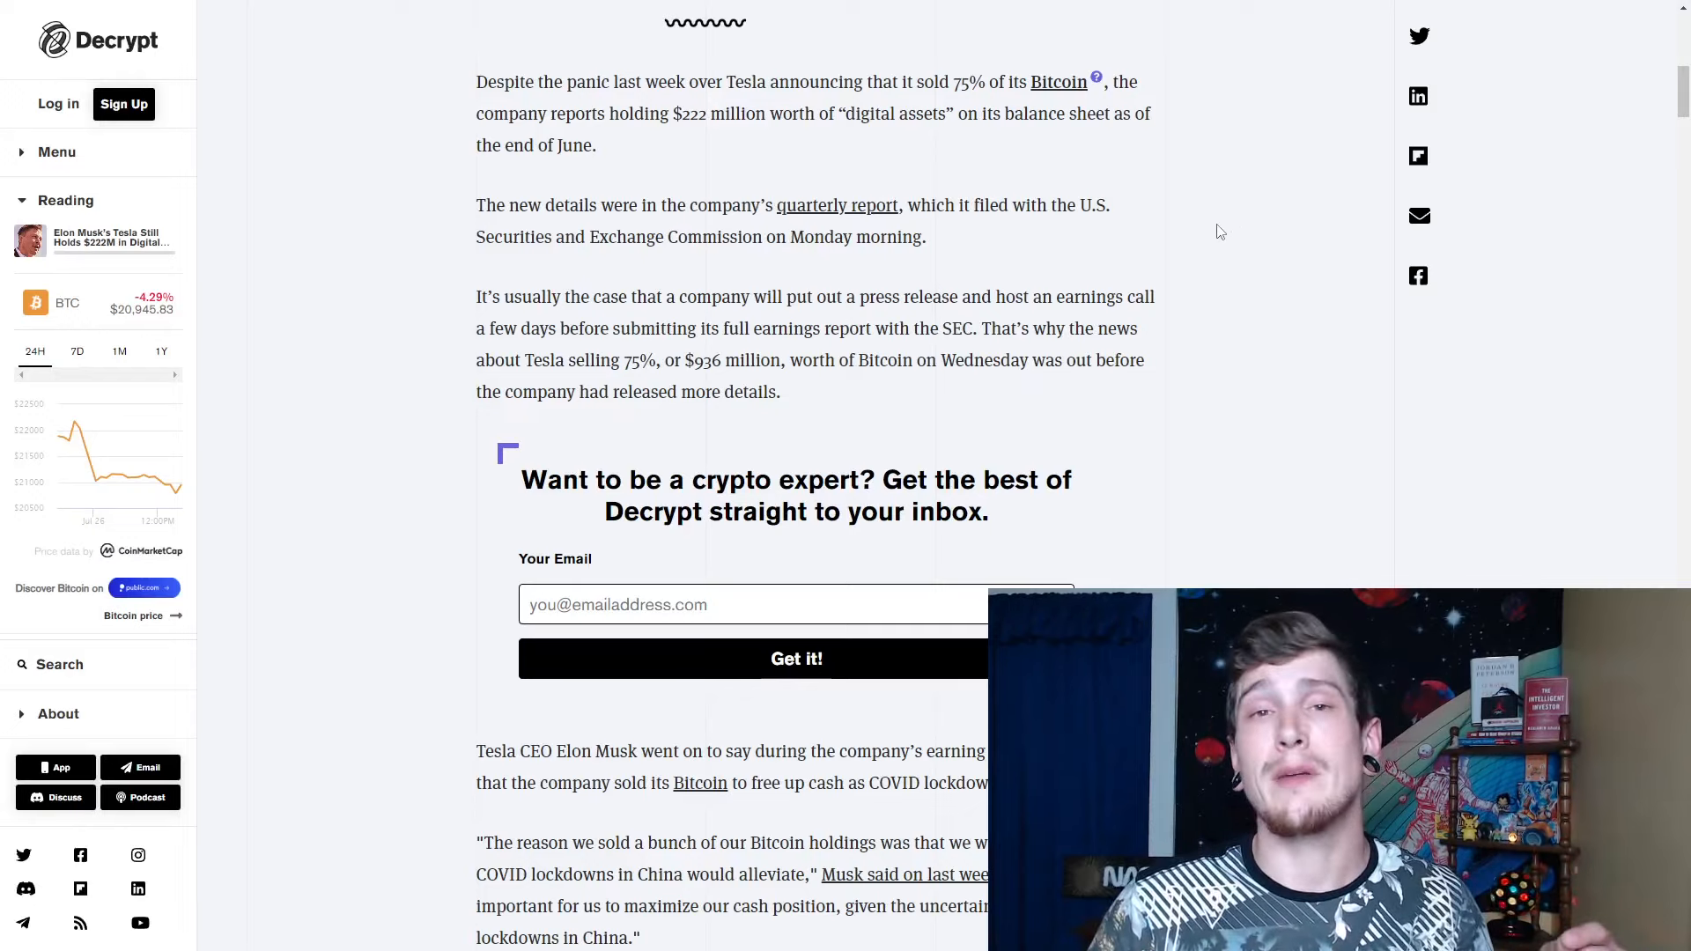
mouse_move(1207, 233)
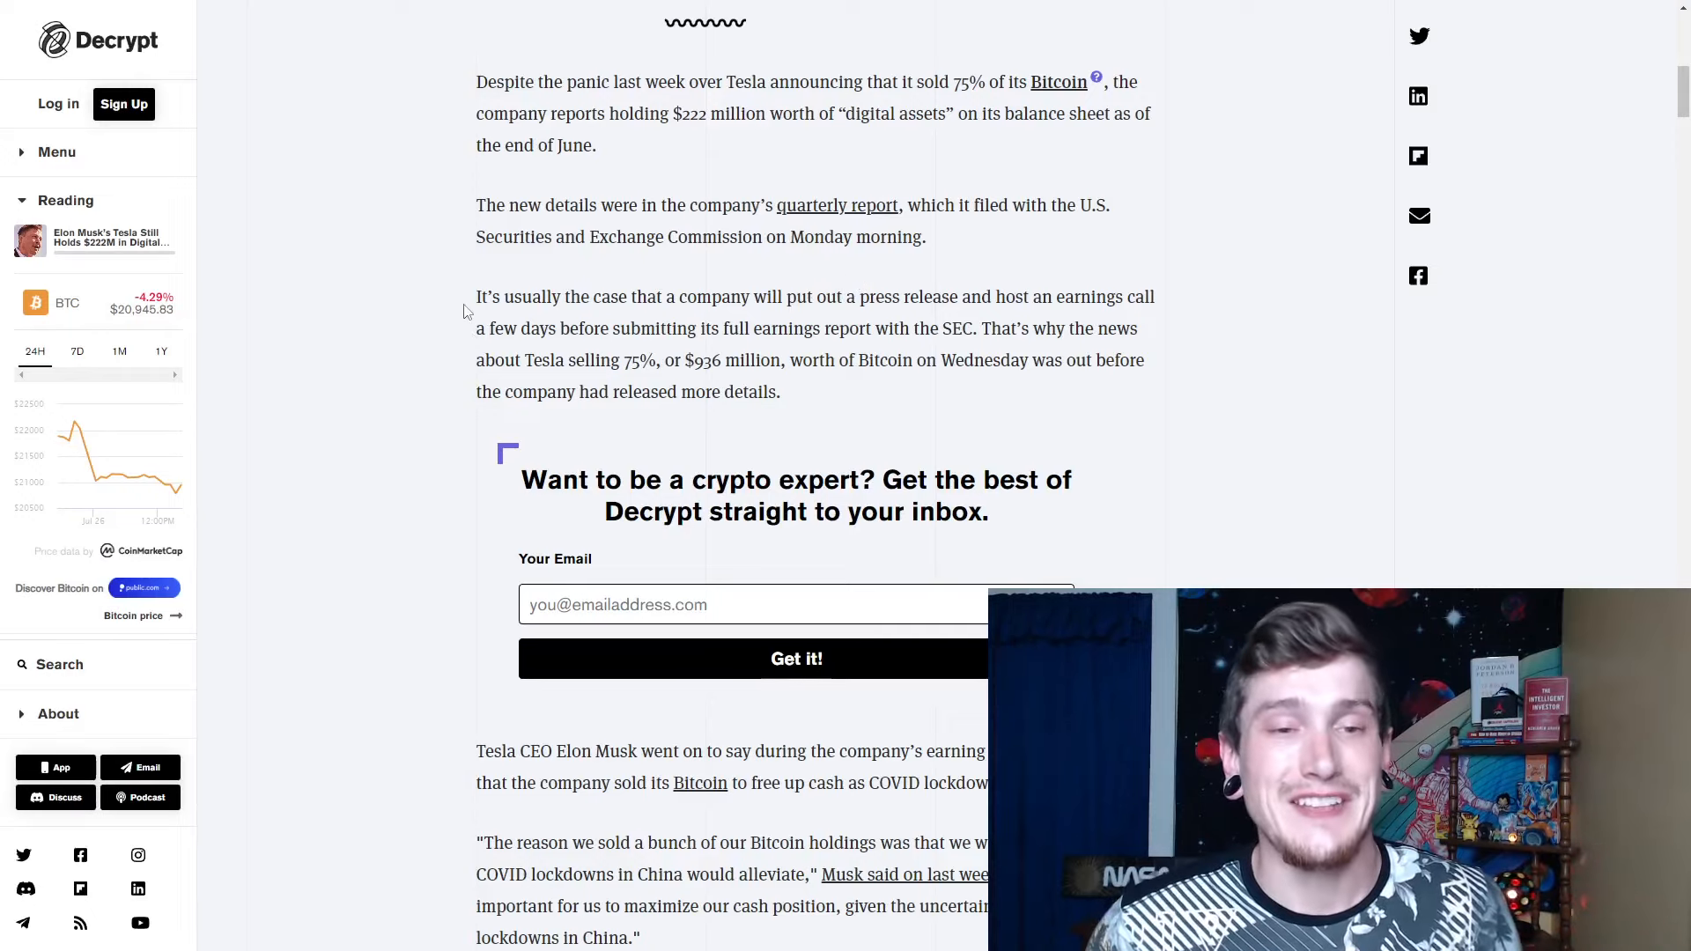
scroll(down, 3)
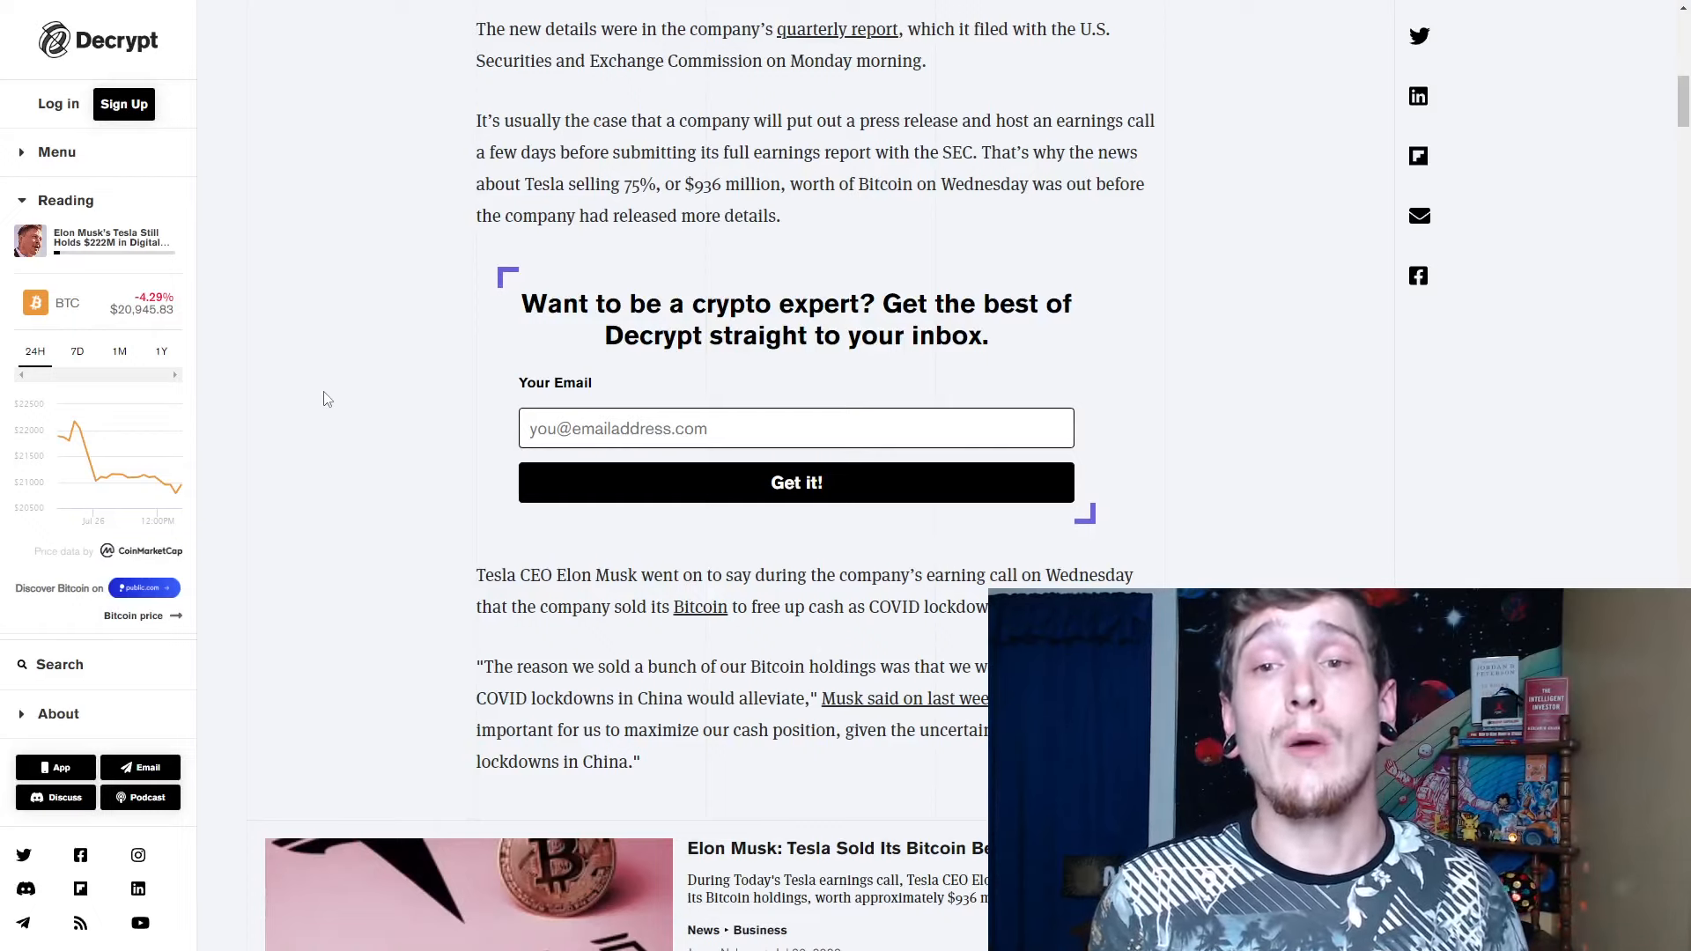
mouse_move(1403, 384)
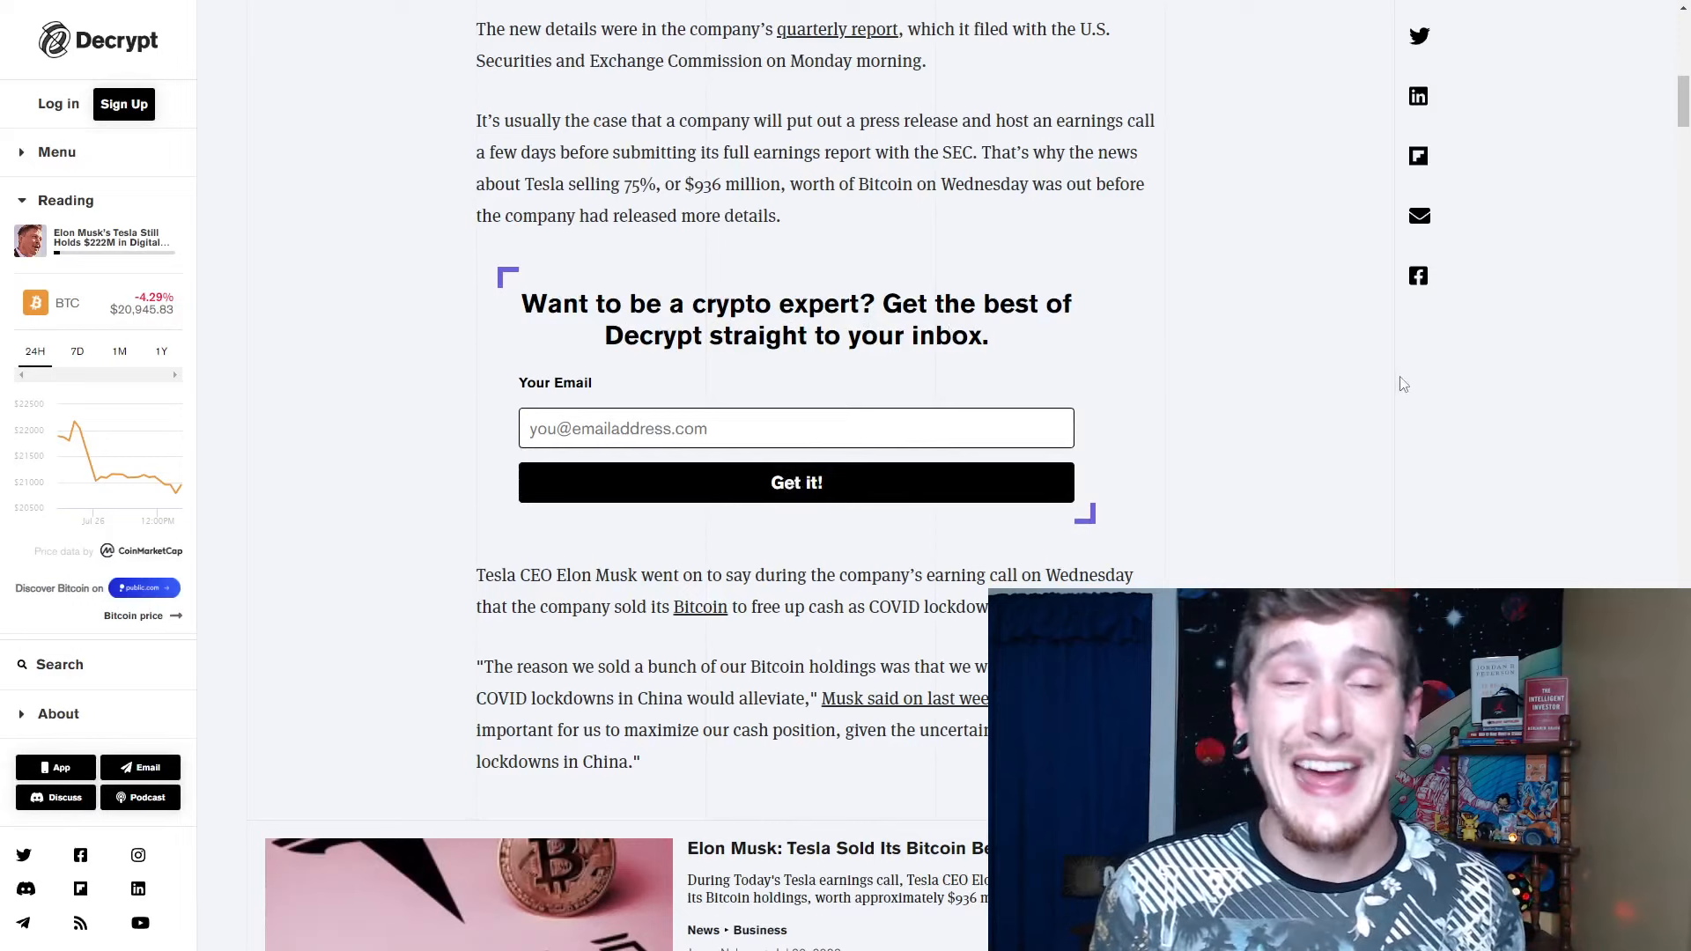
Step: Highlight and clear Musk's COVID lockdown quote, then continue to Bitcoin's 2.5% drop and TSLA shares
scroll(down, 3)
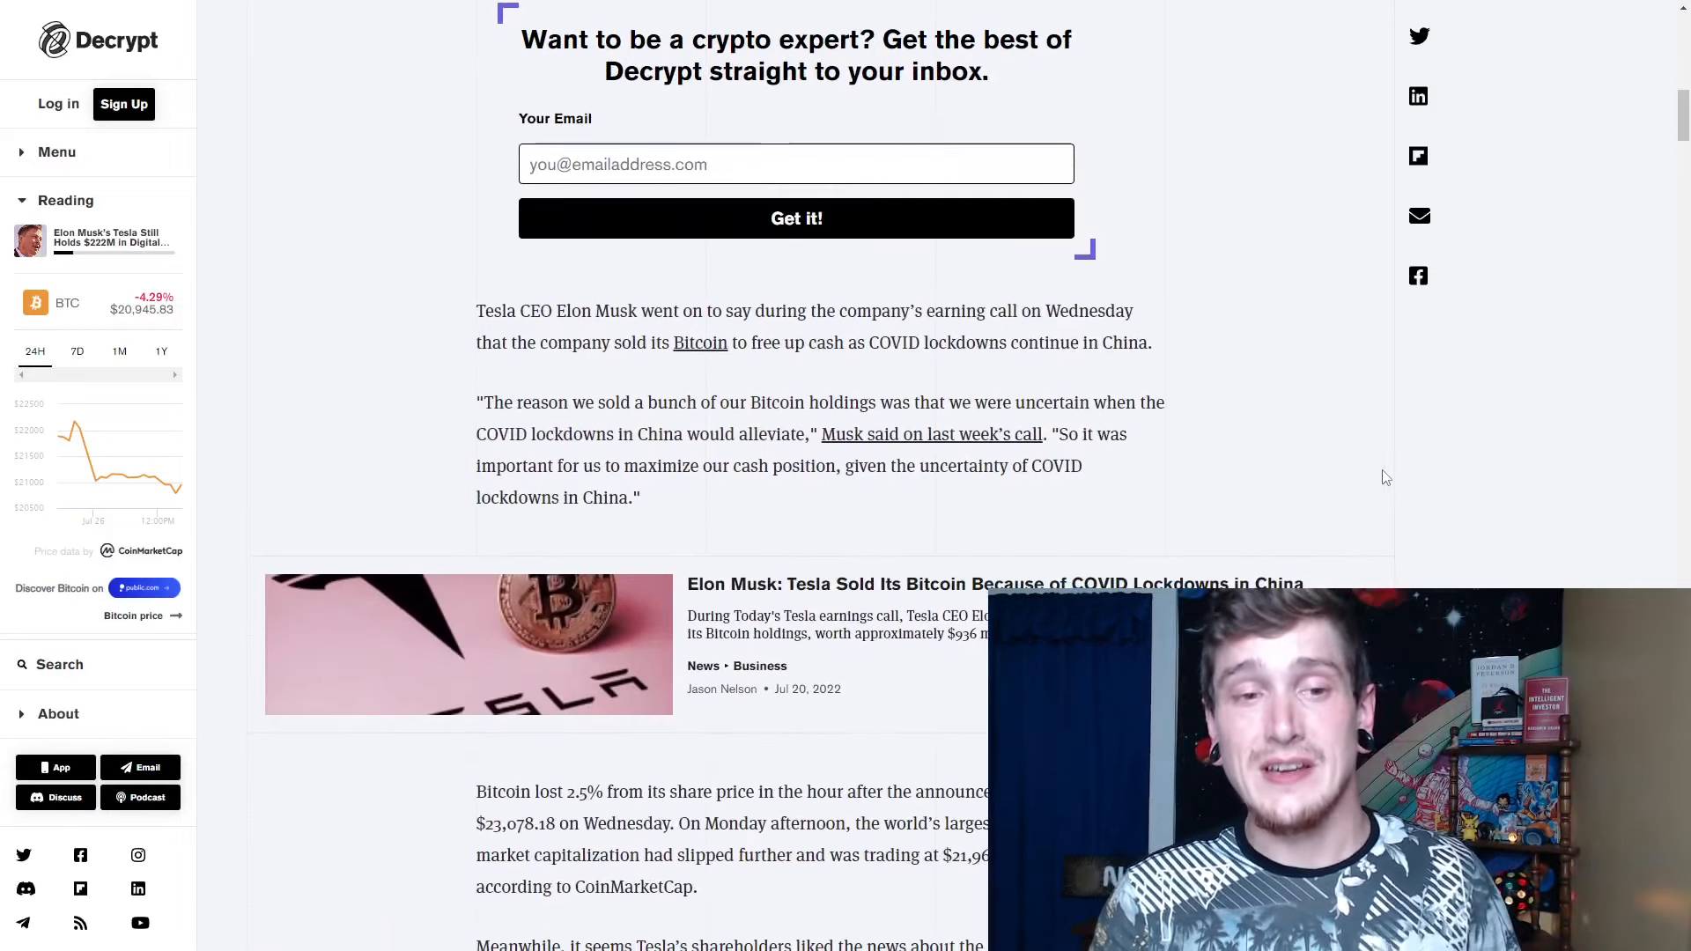
scroll(down, 3)
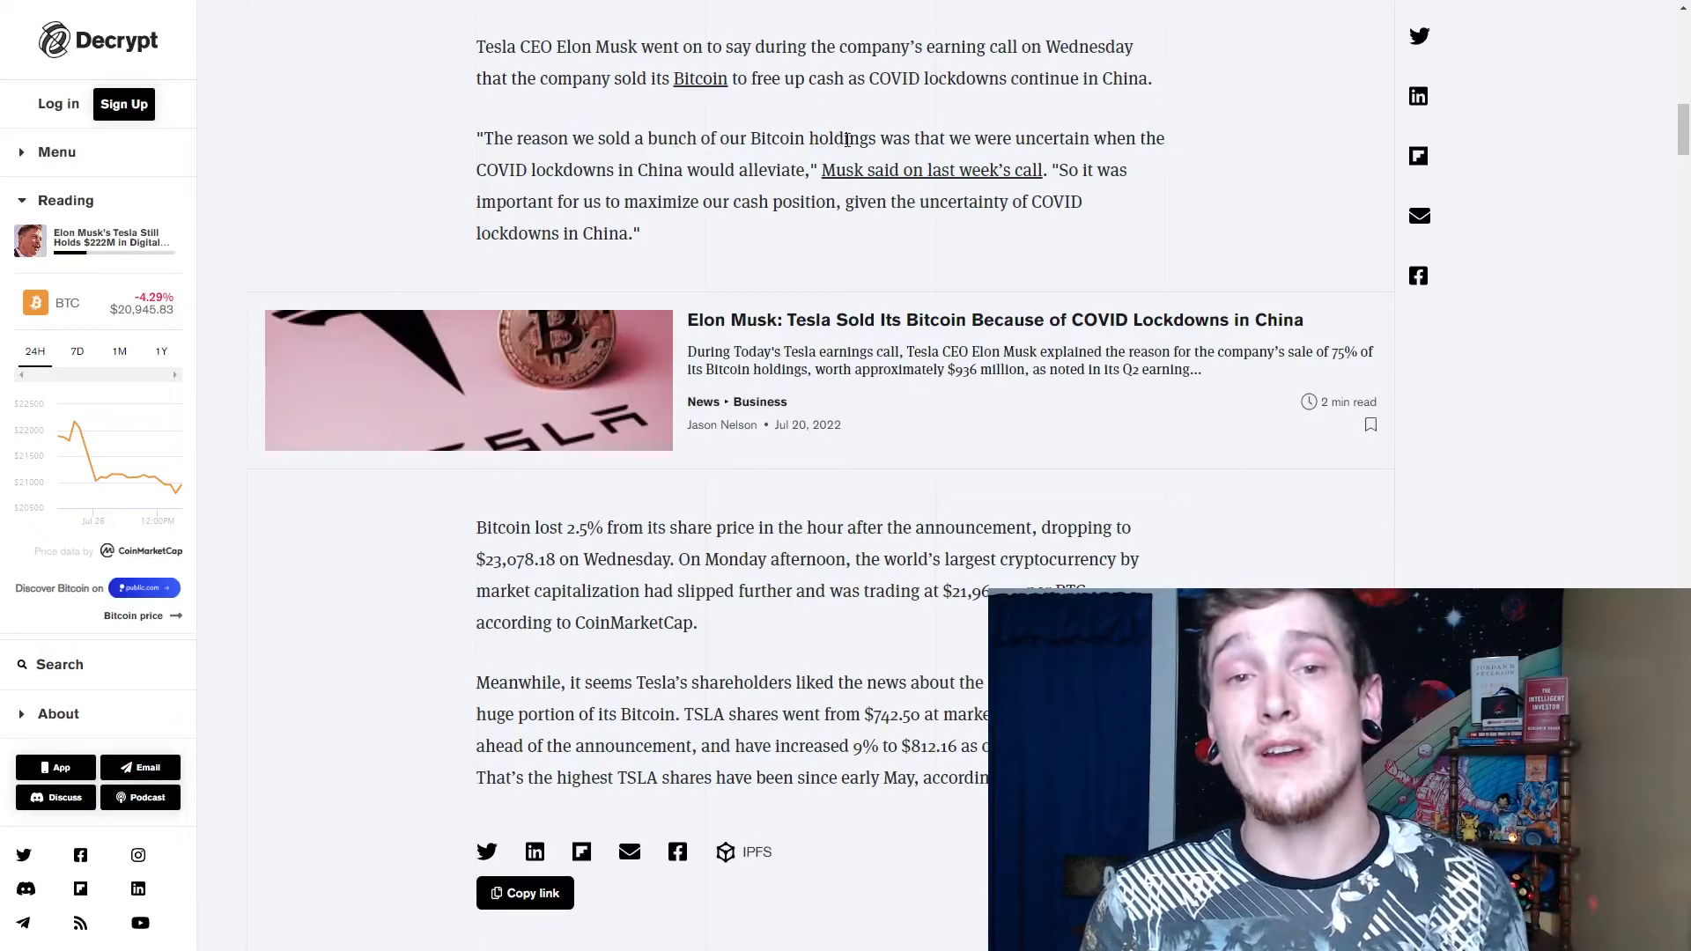
drag(874, 77, 1151, 77)
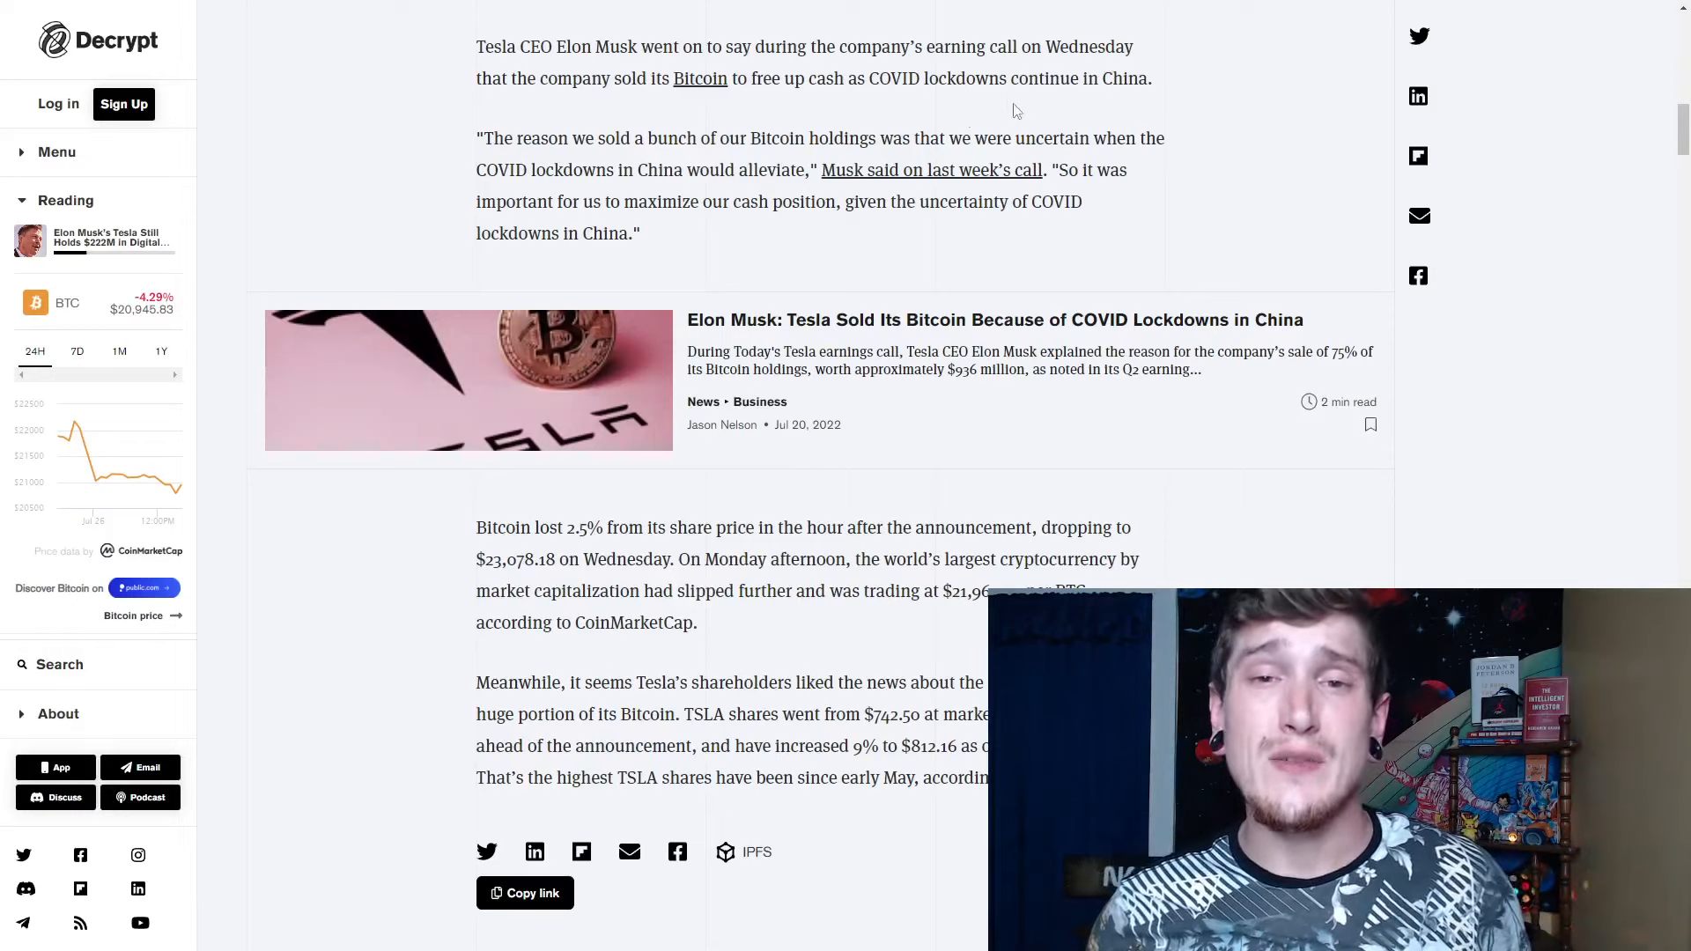
double_click(893, 78)
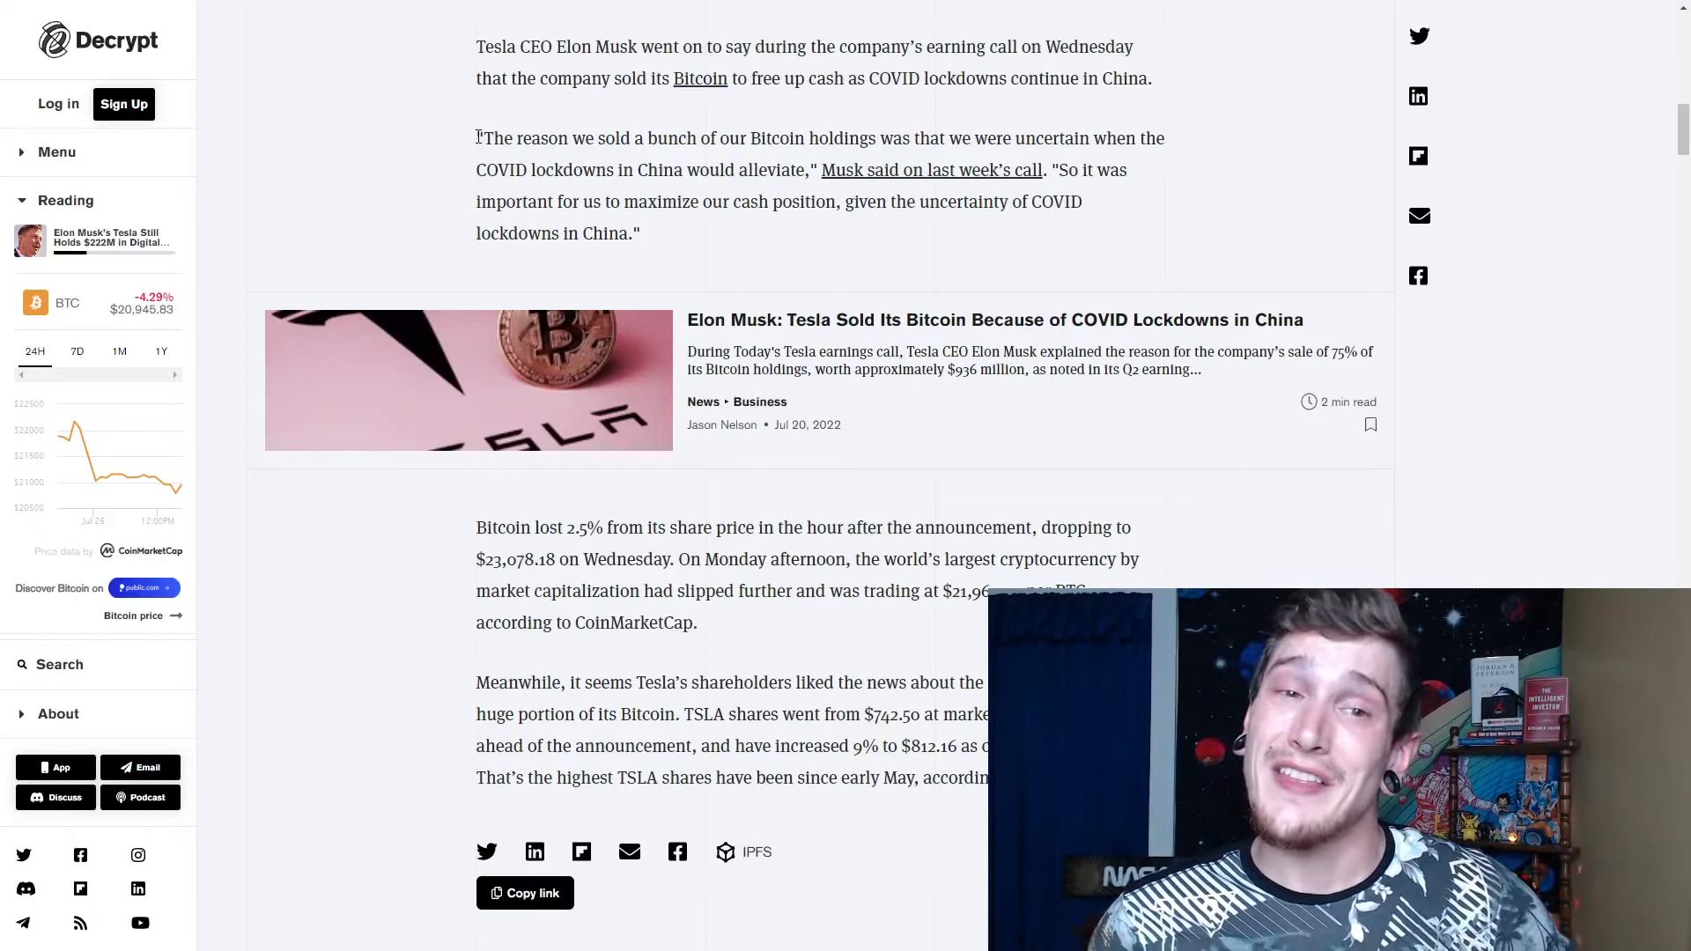
drag(479, 138, 940, 138)
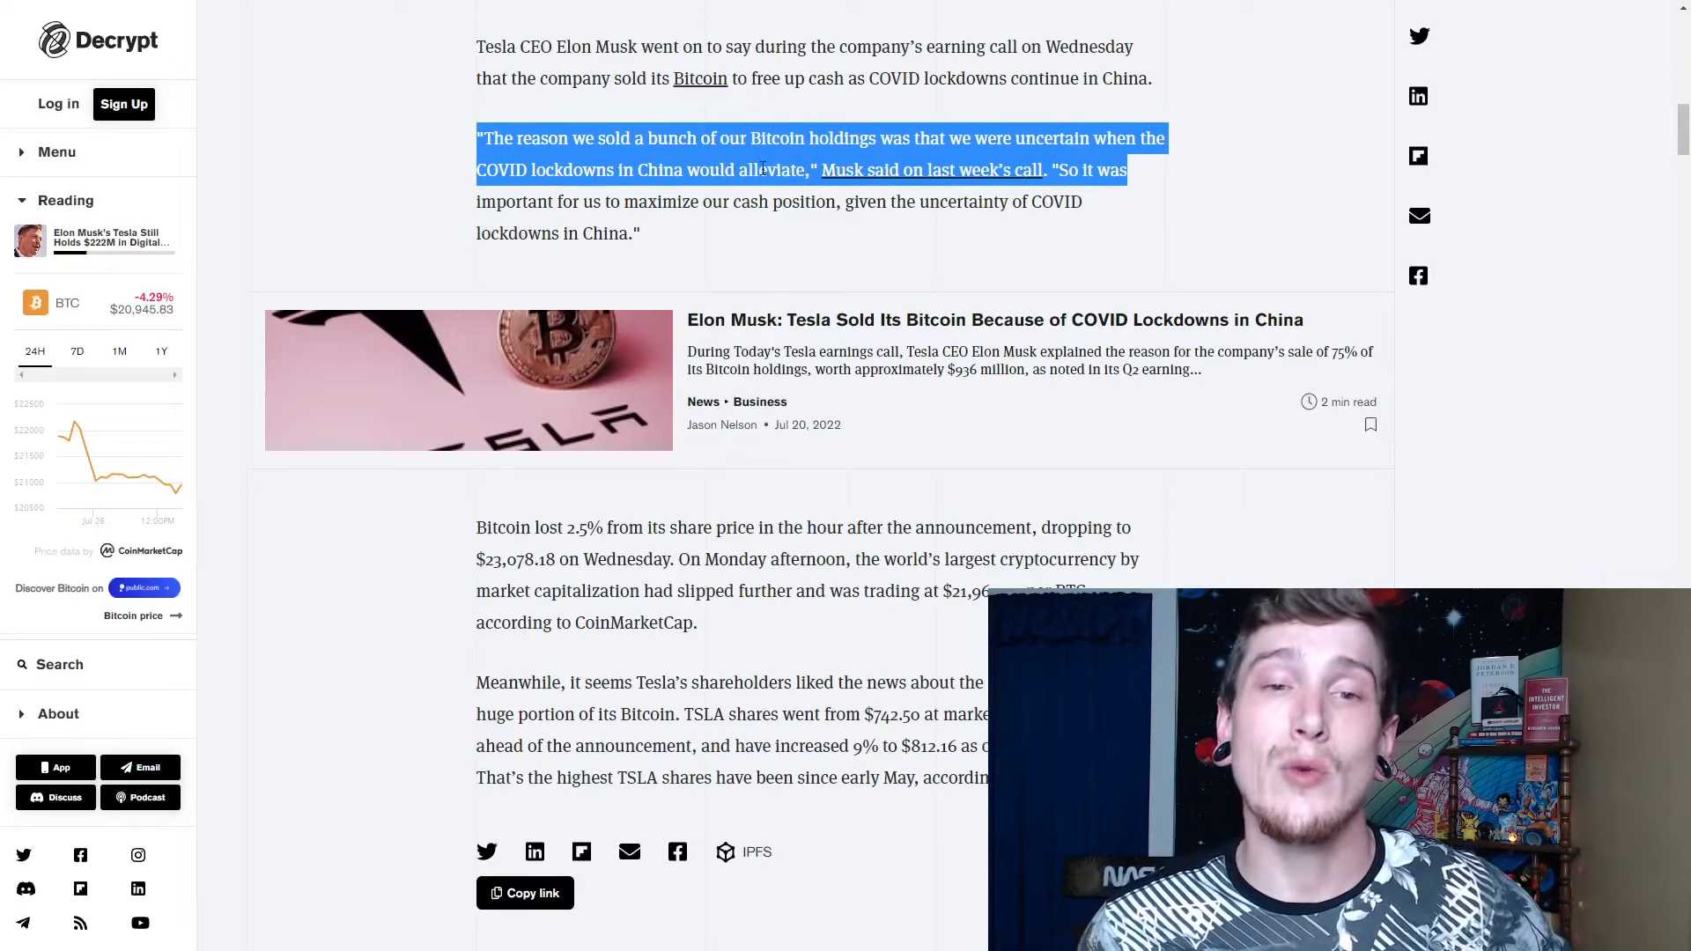
click(809, 159)
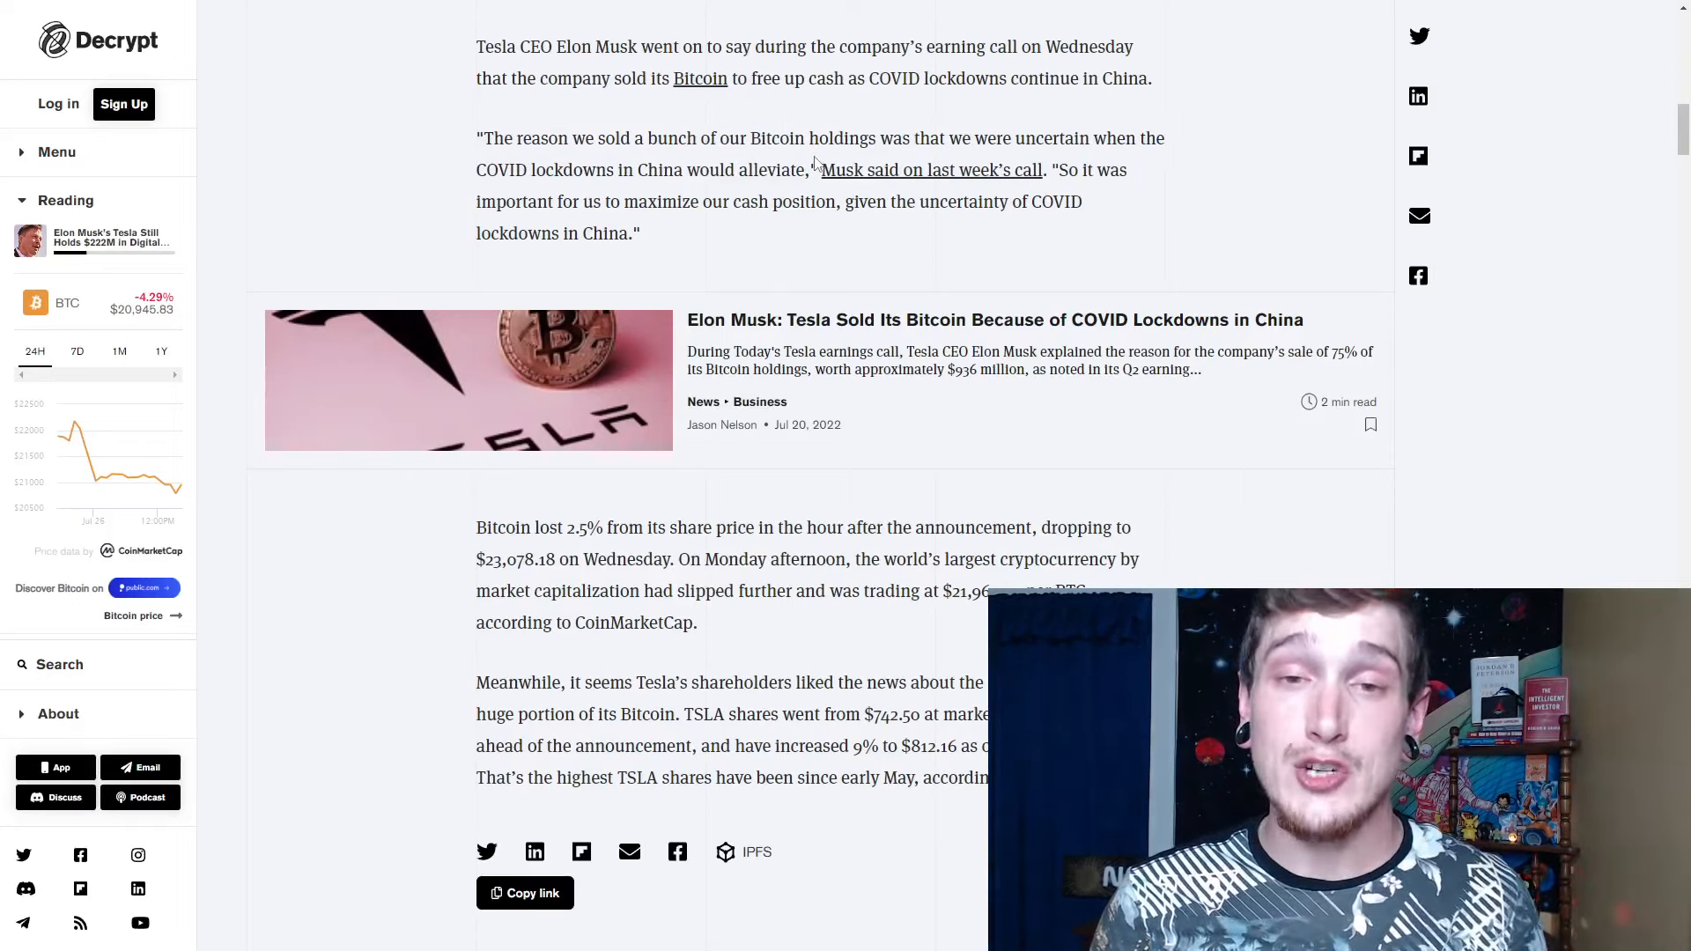
mouse_move(1072, 258)
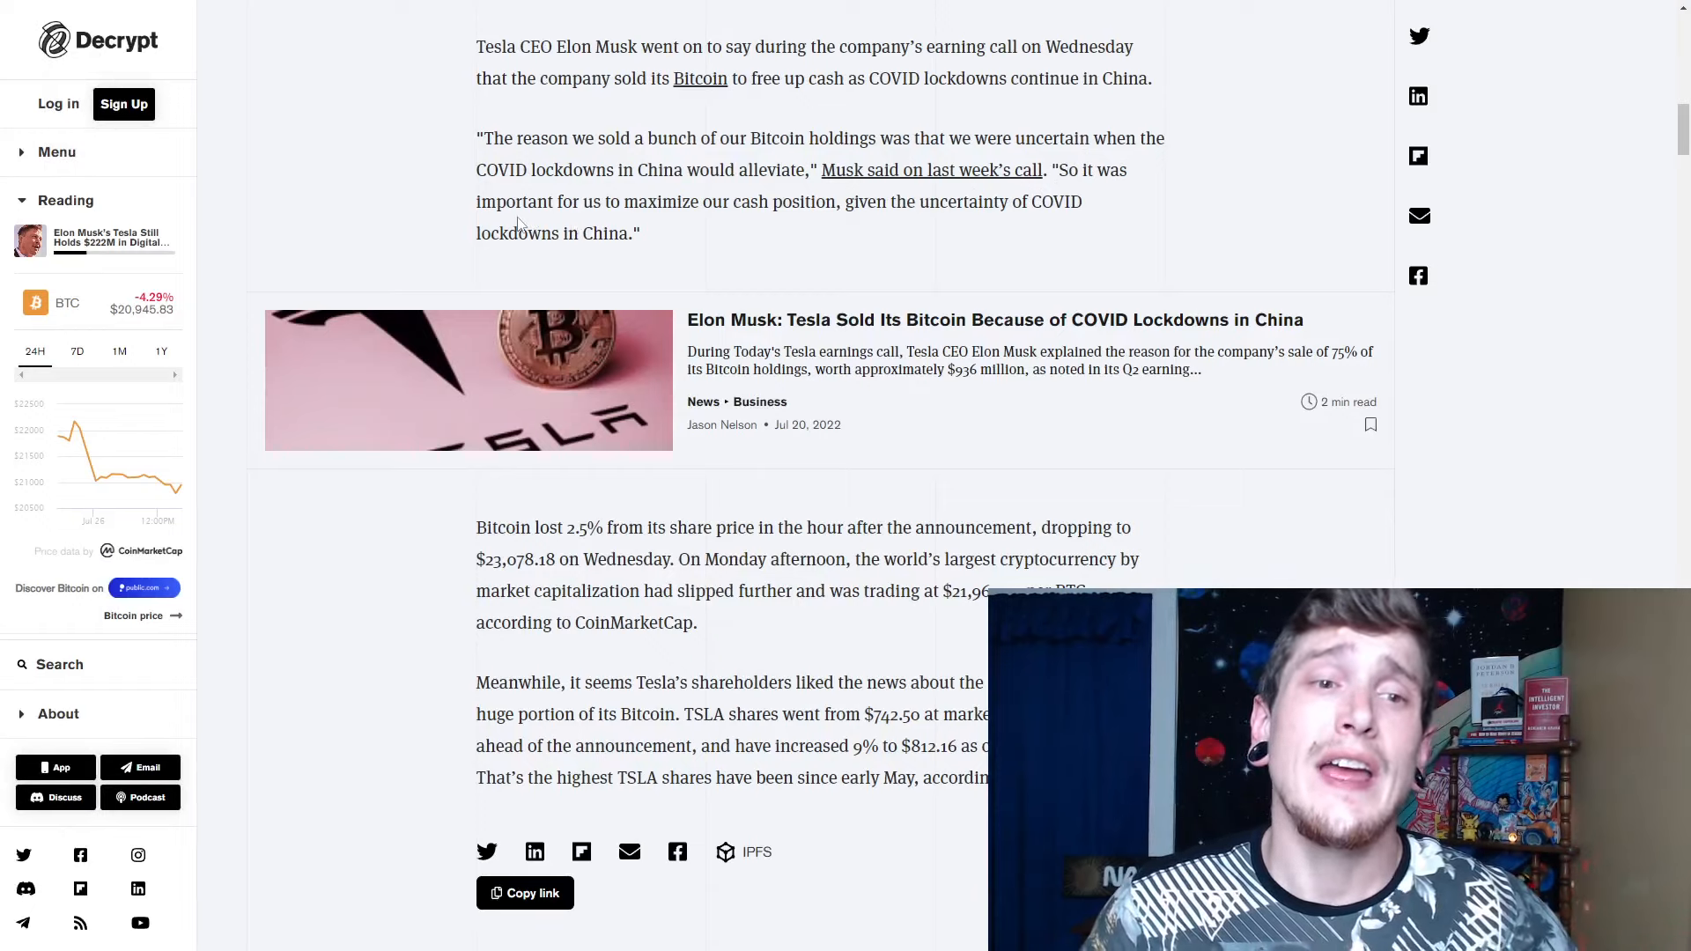
mouse_move(793, 223)
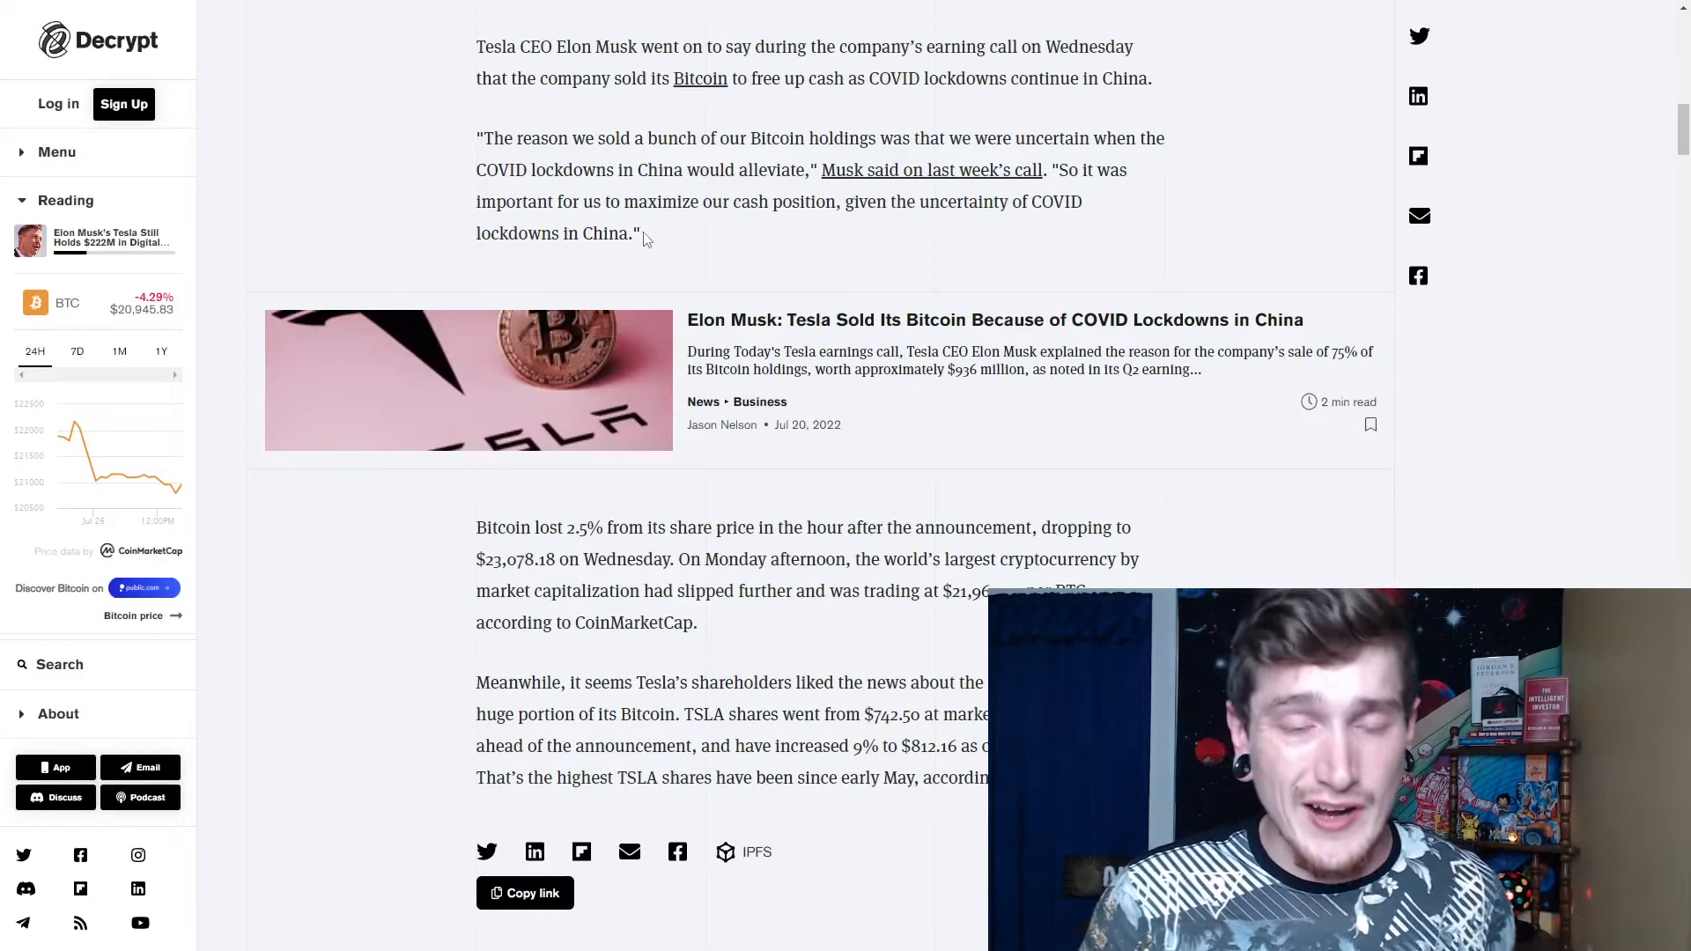
drag(564, 169, 638, 233)
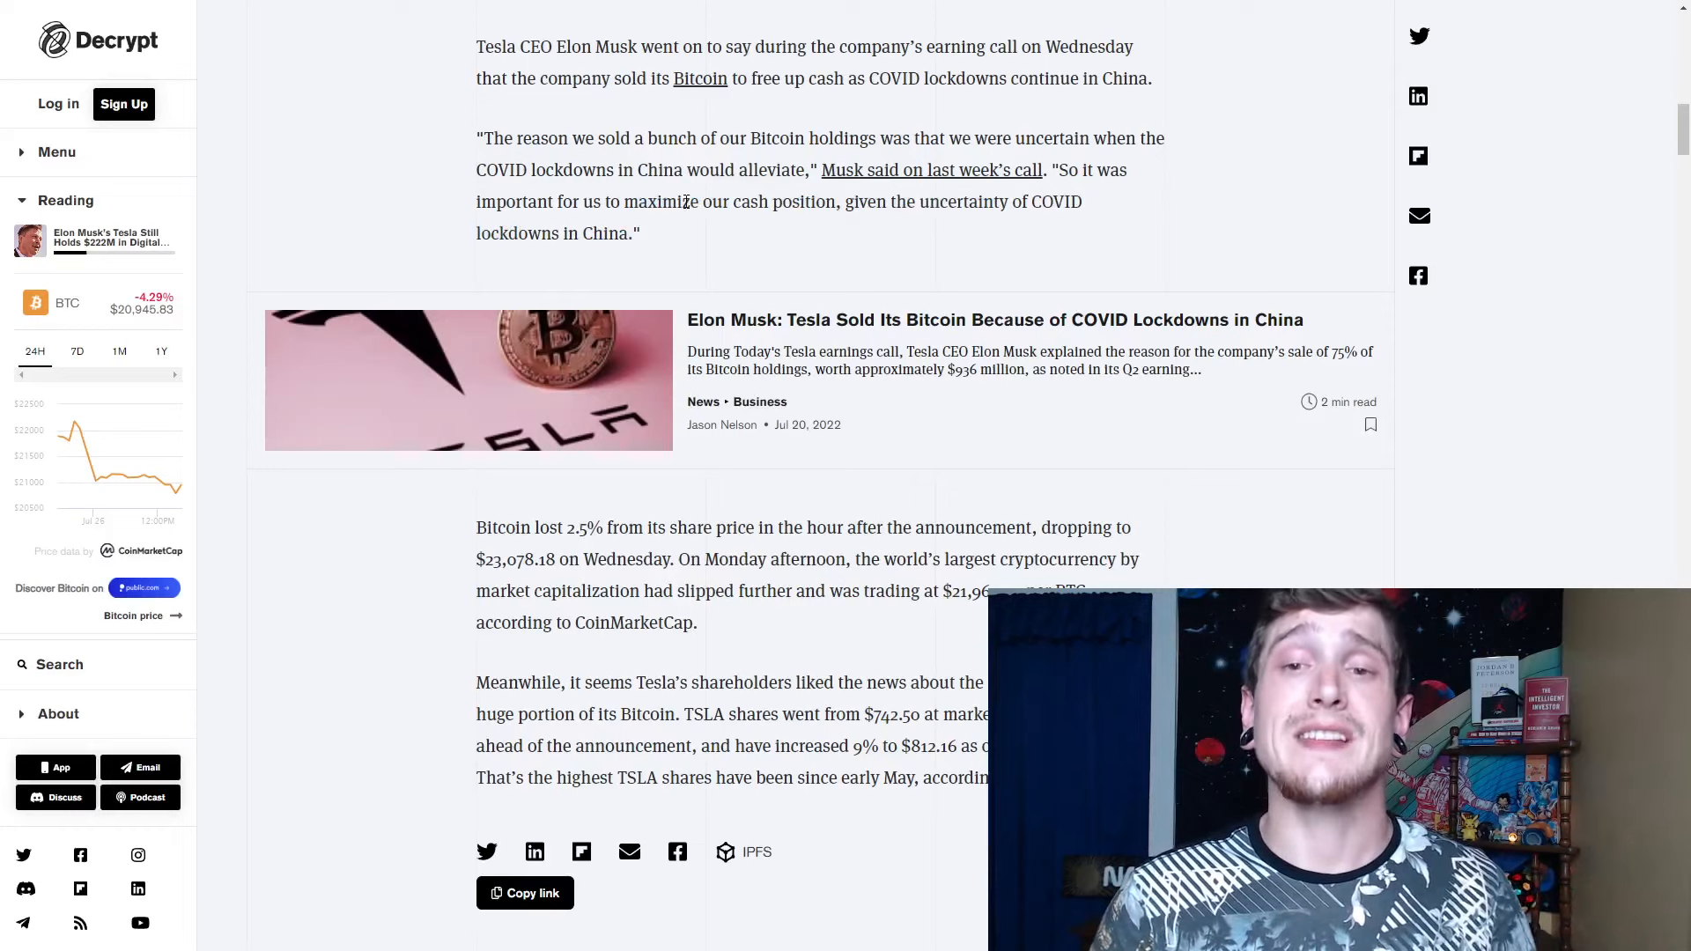
scroll(down, 3)
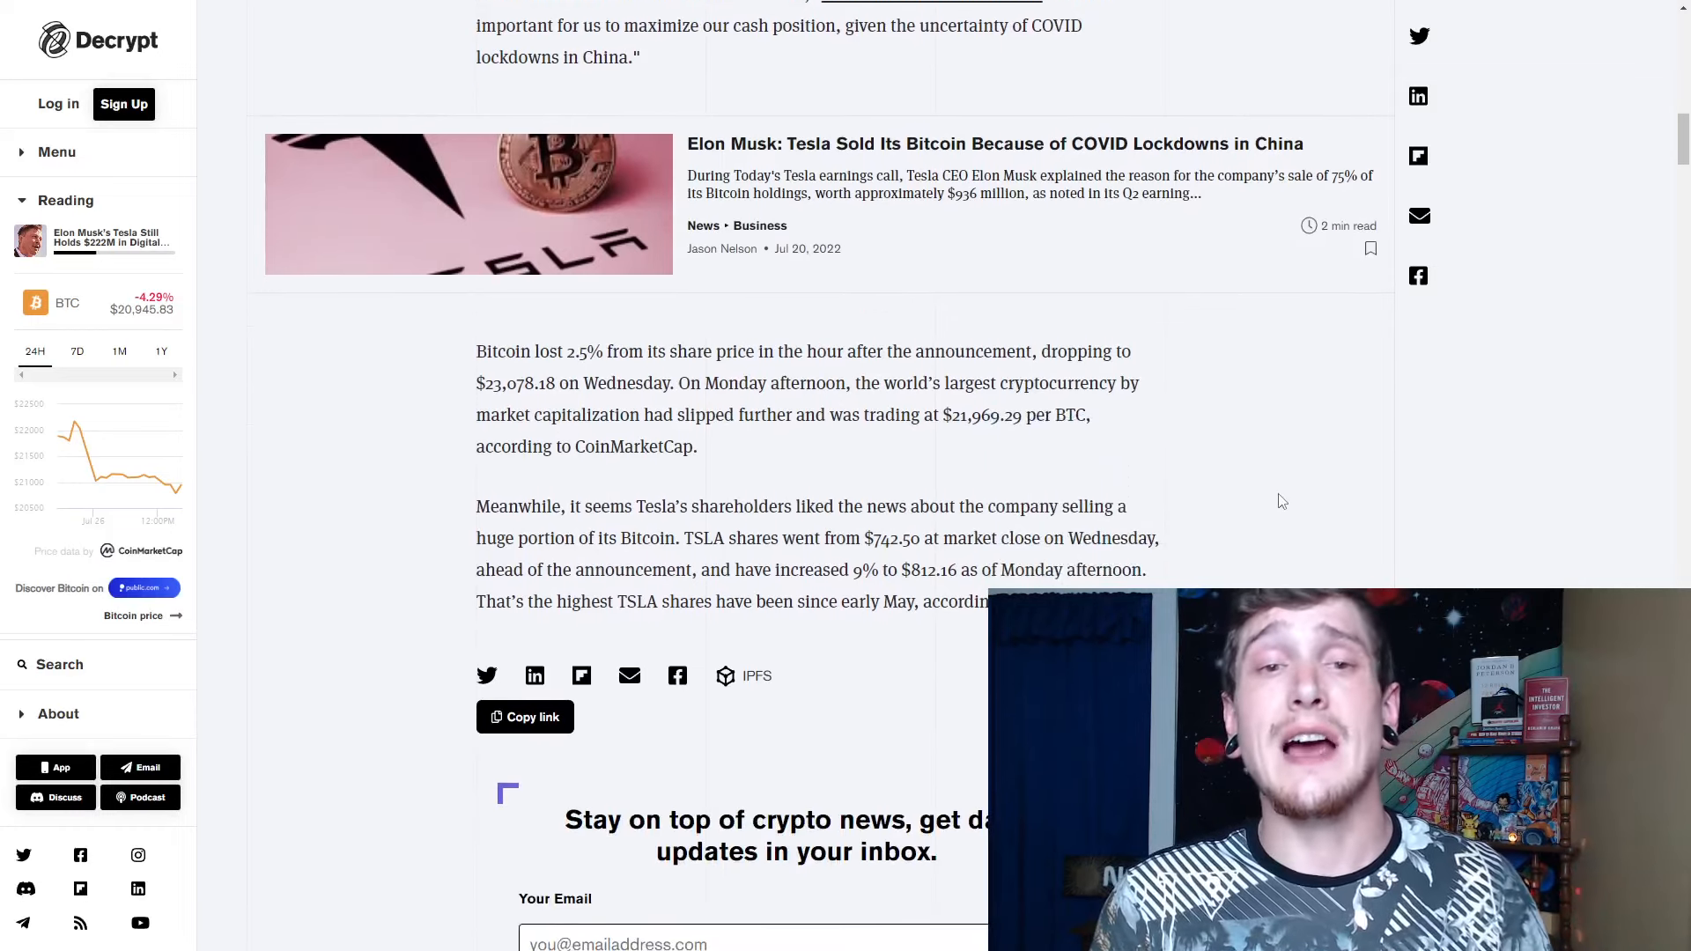
Step: Scroll to the final TSLA $812.16 paragraph above the crypto news email signup
scroll(down, 3)
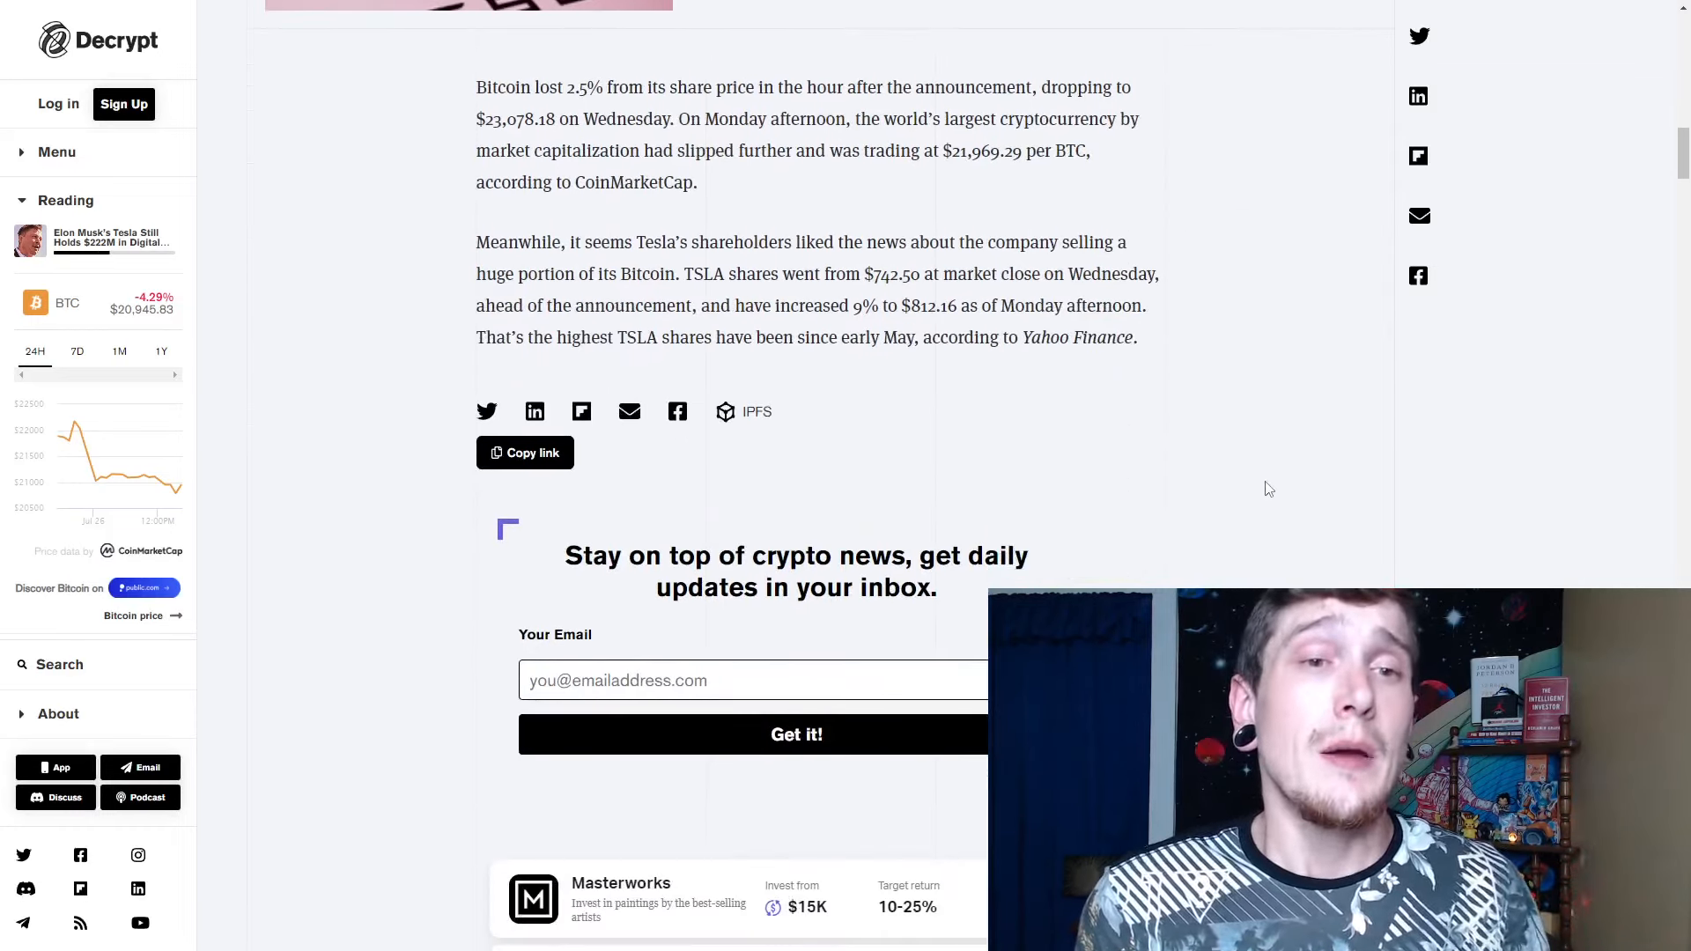
mouse_move(1301, 451)
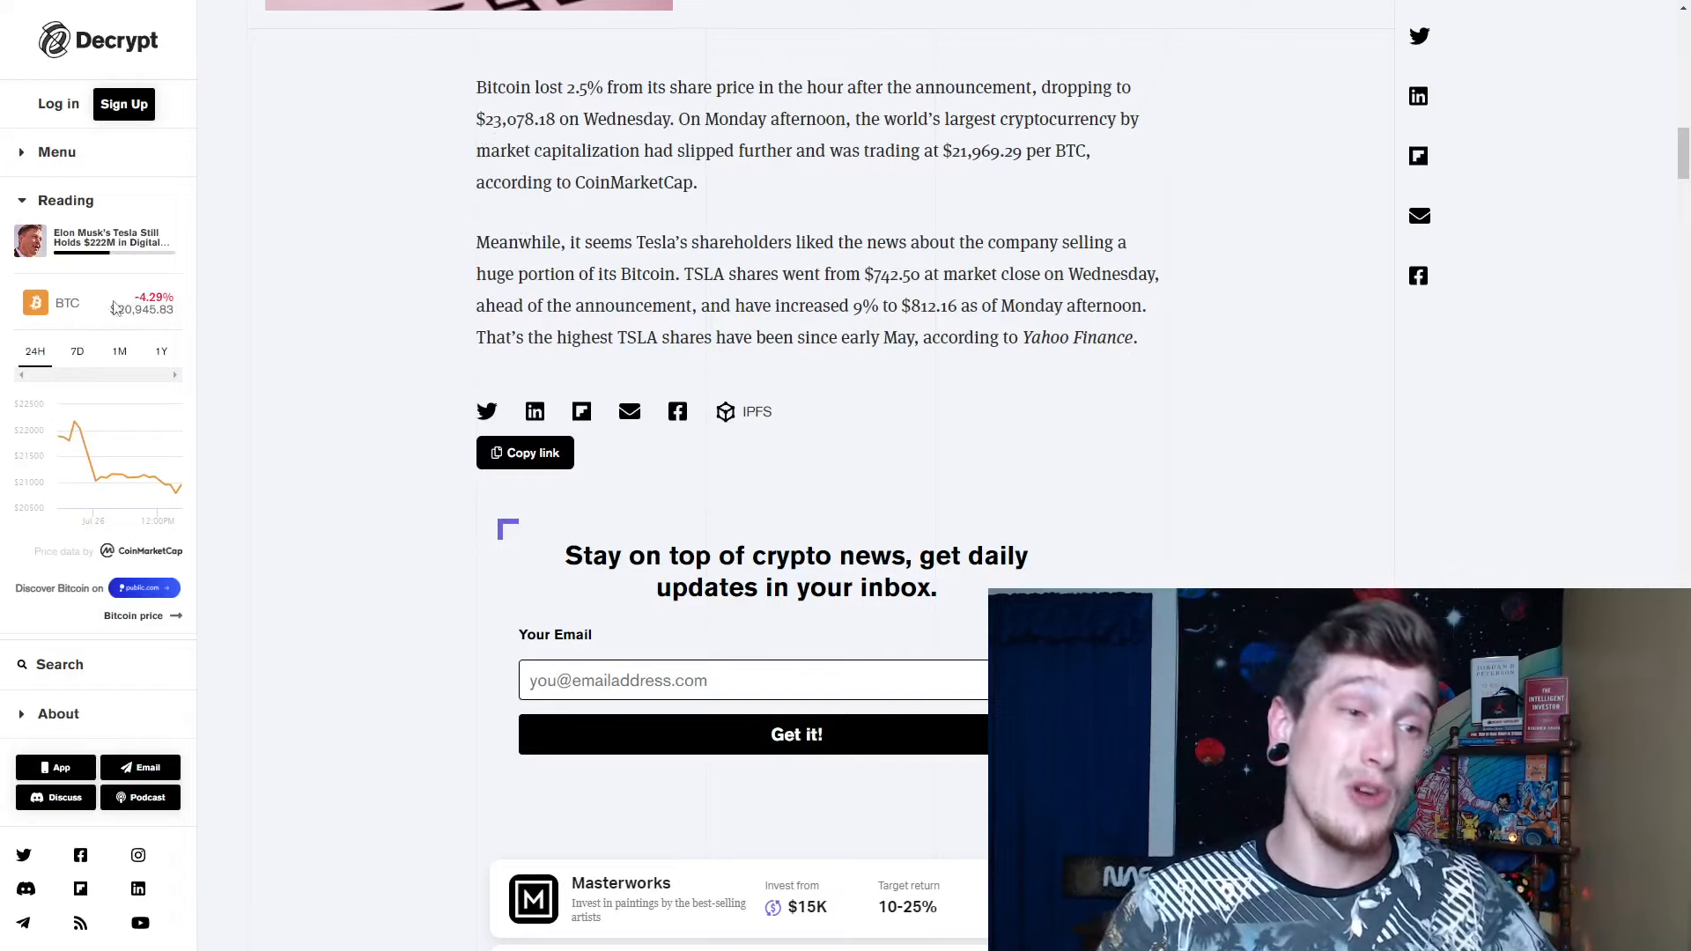
double_click(141, 308)
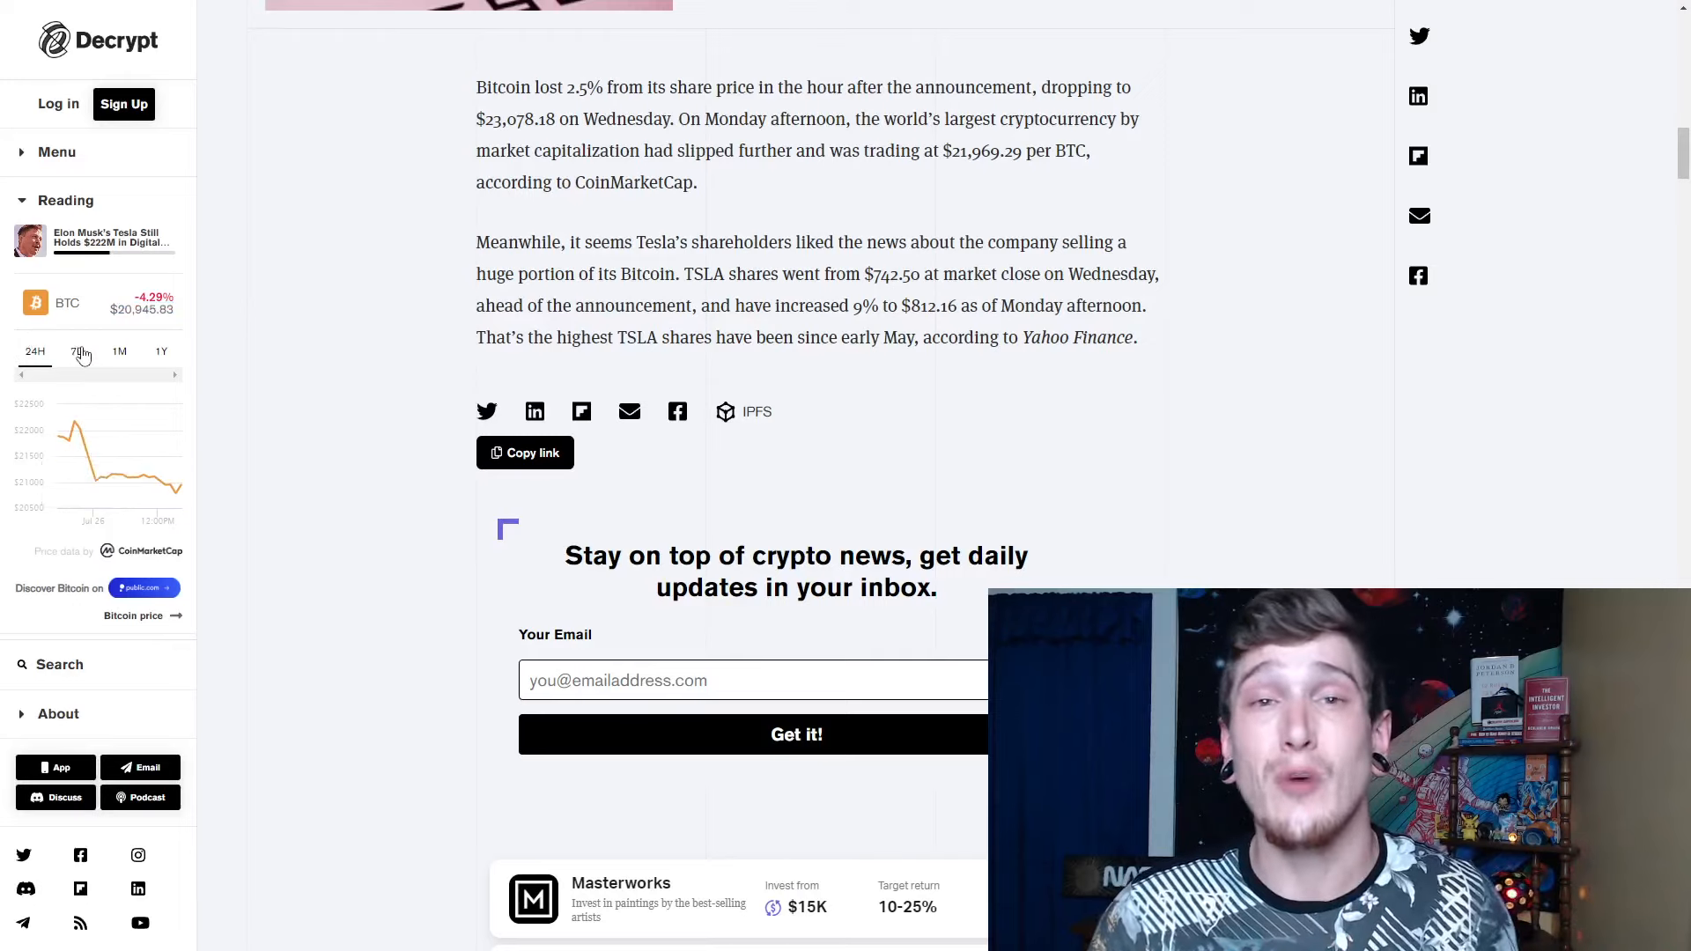
Step: Switch the sidebar BTC chart to 7D, then to the 1M range showing -1.51%
click(77, 351)
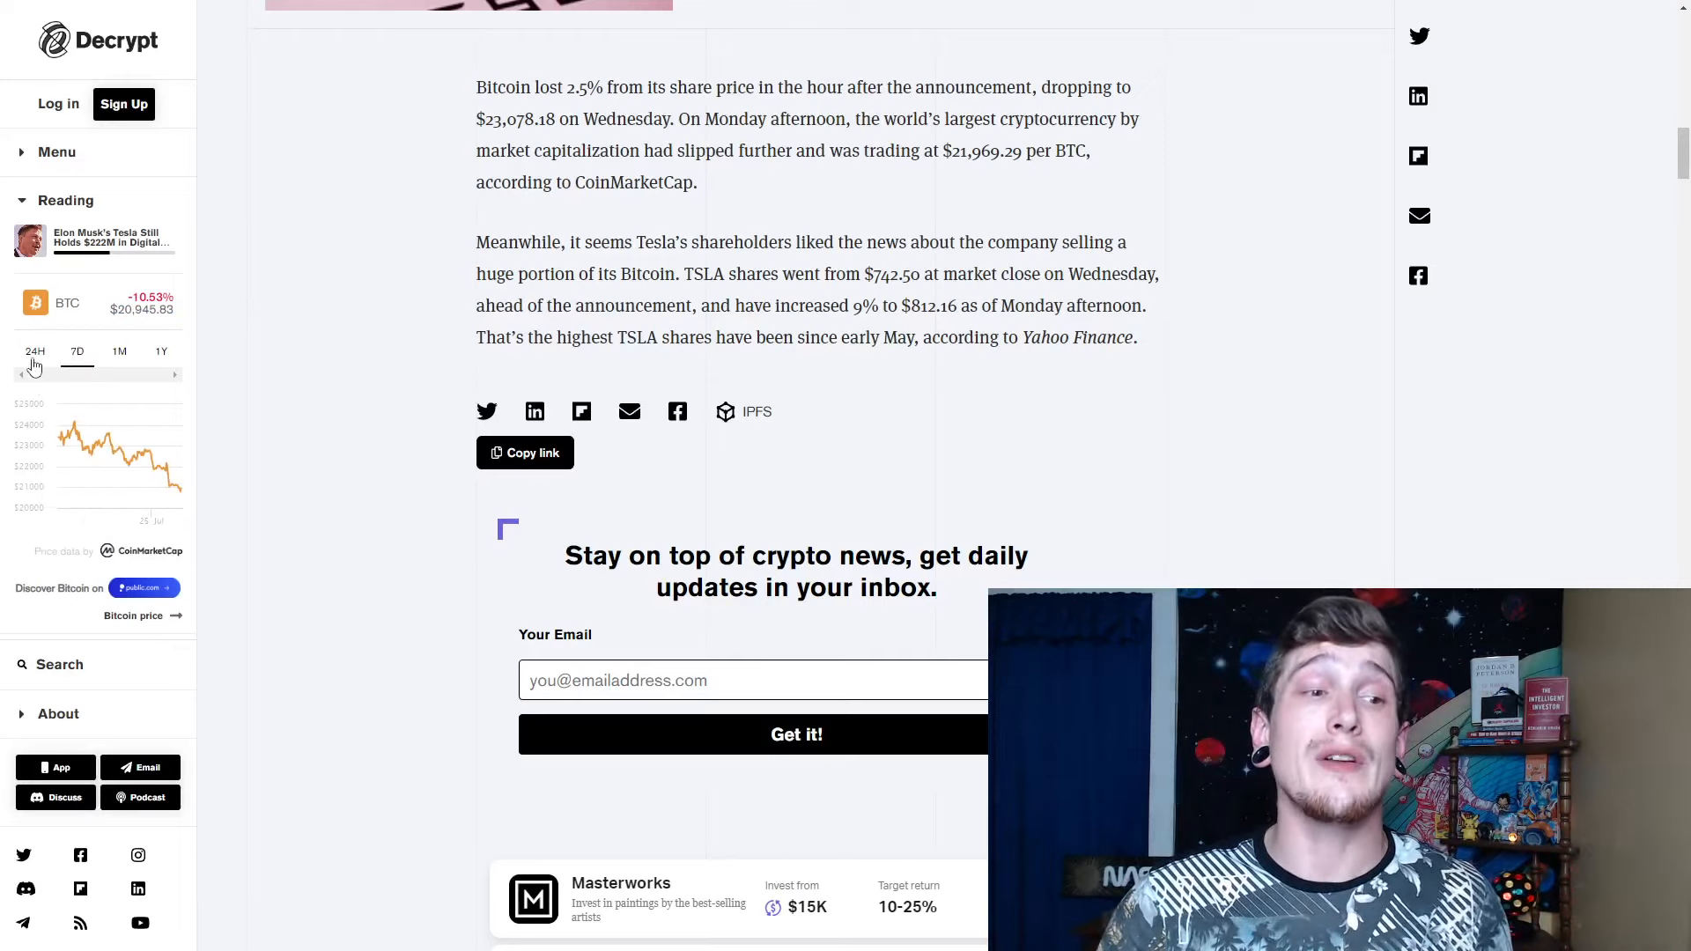
mouse_move(280, 335)
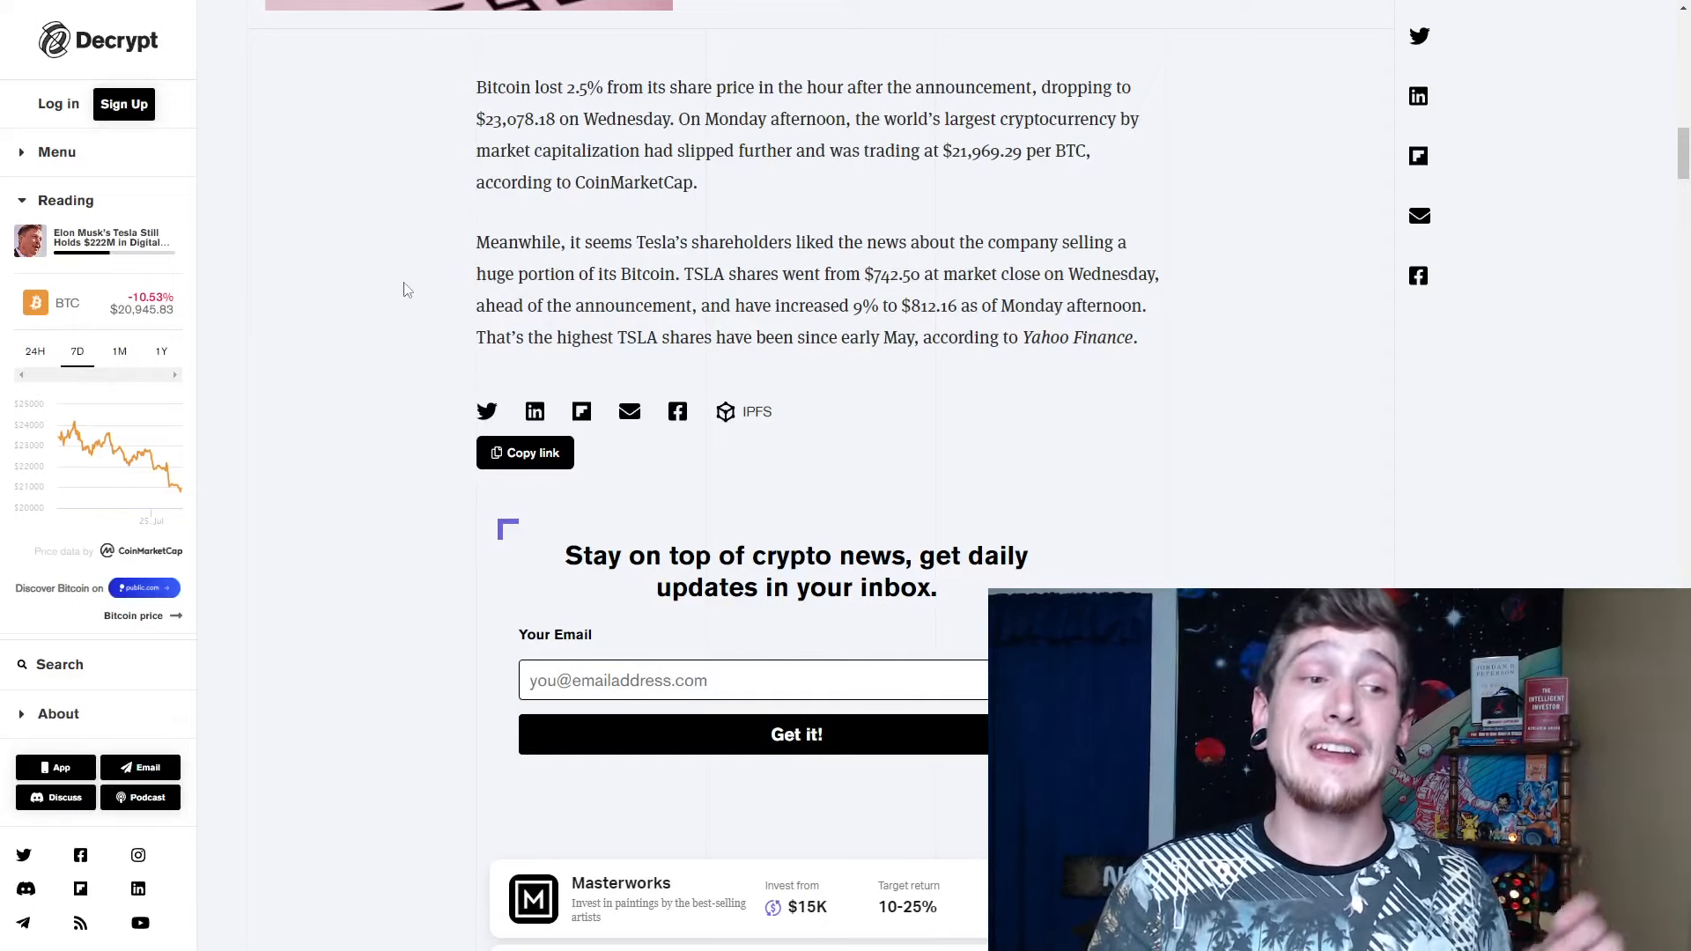
click(119, 351)
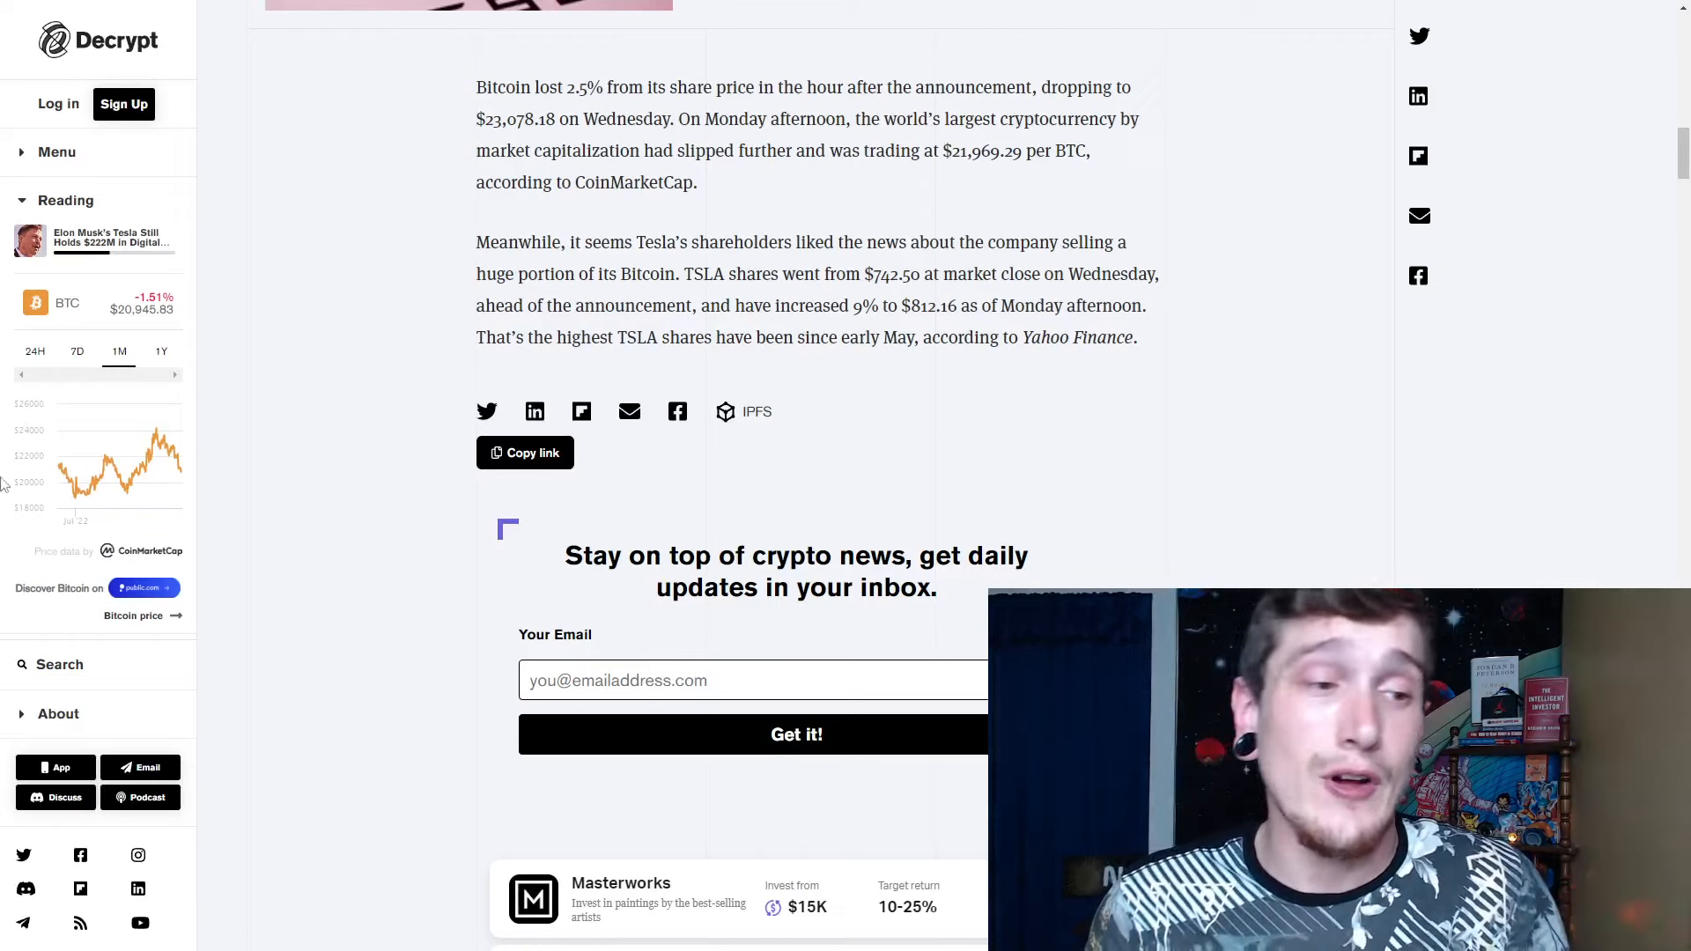
mouse_move(126, 466)
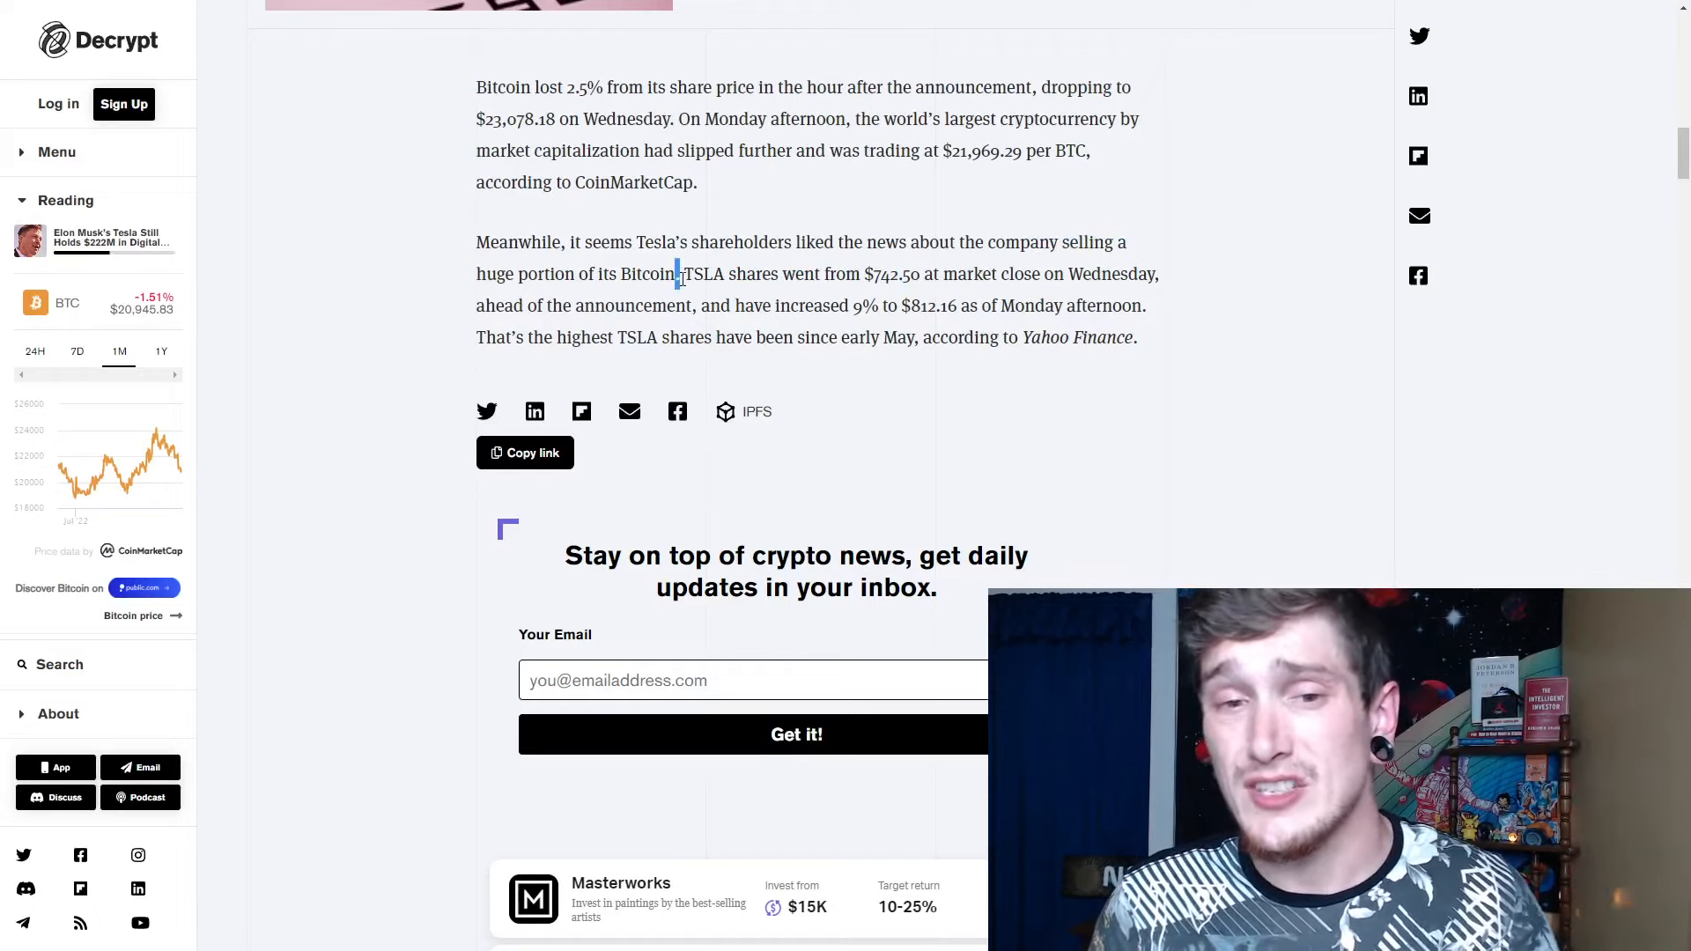
drag(677, 273, 938, 273)
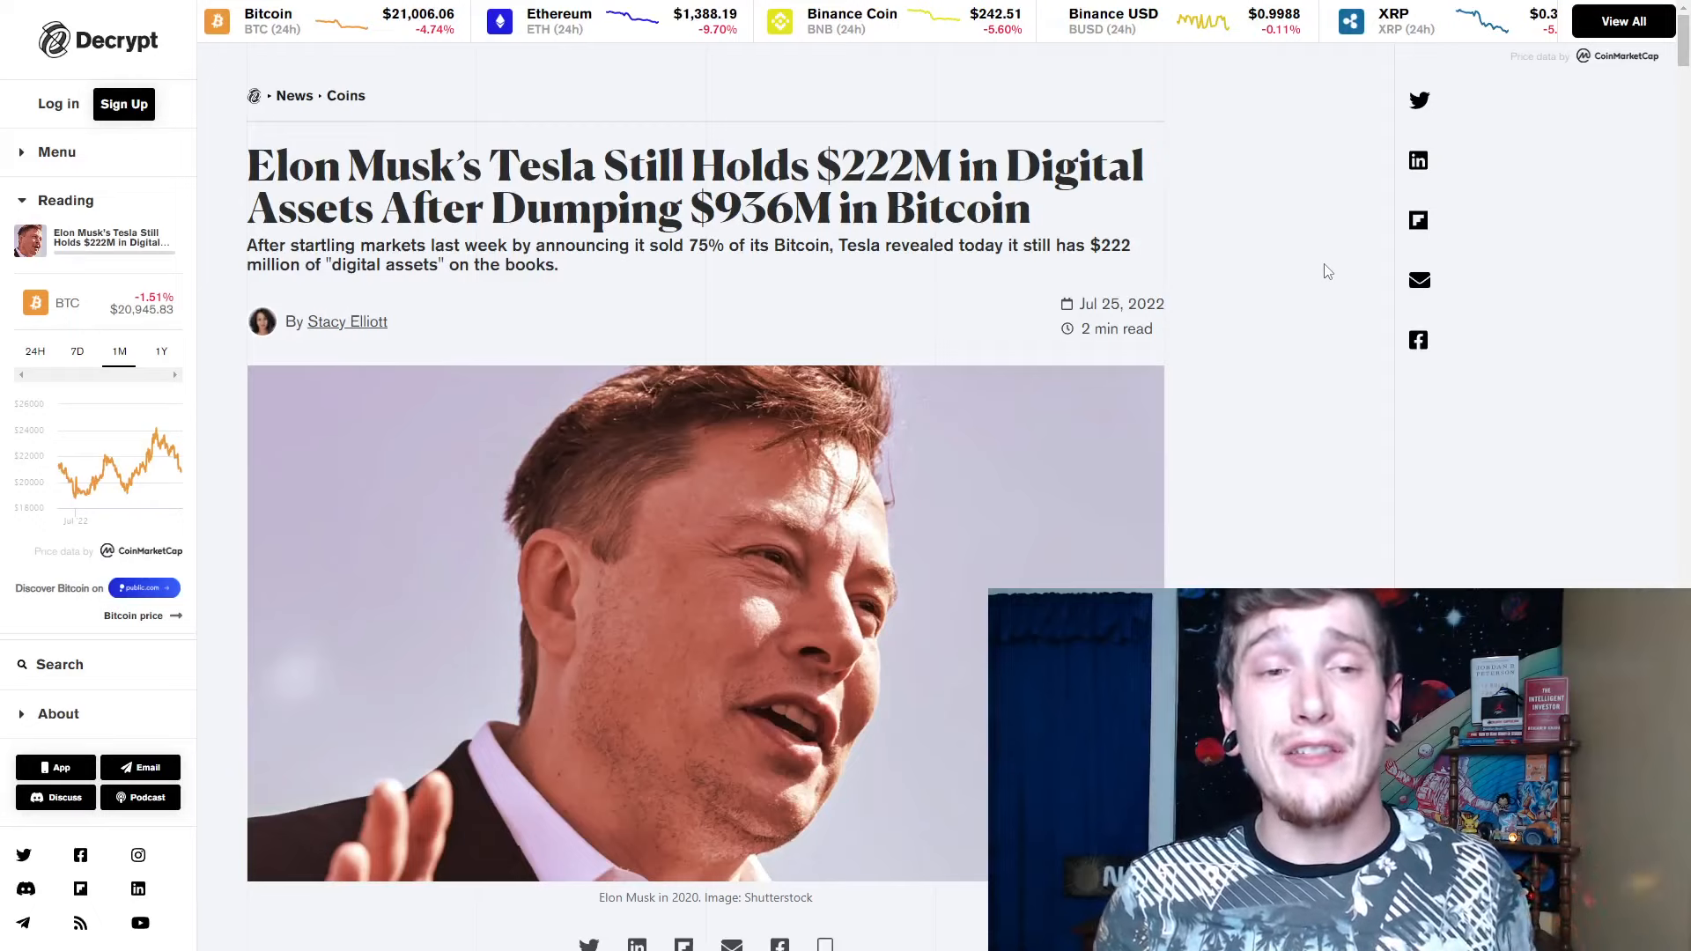
mouse_move(1204, 361)
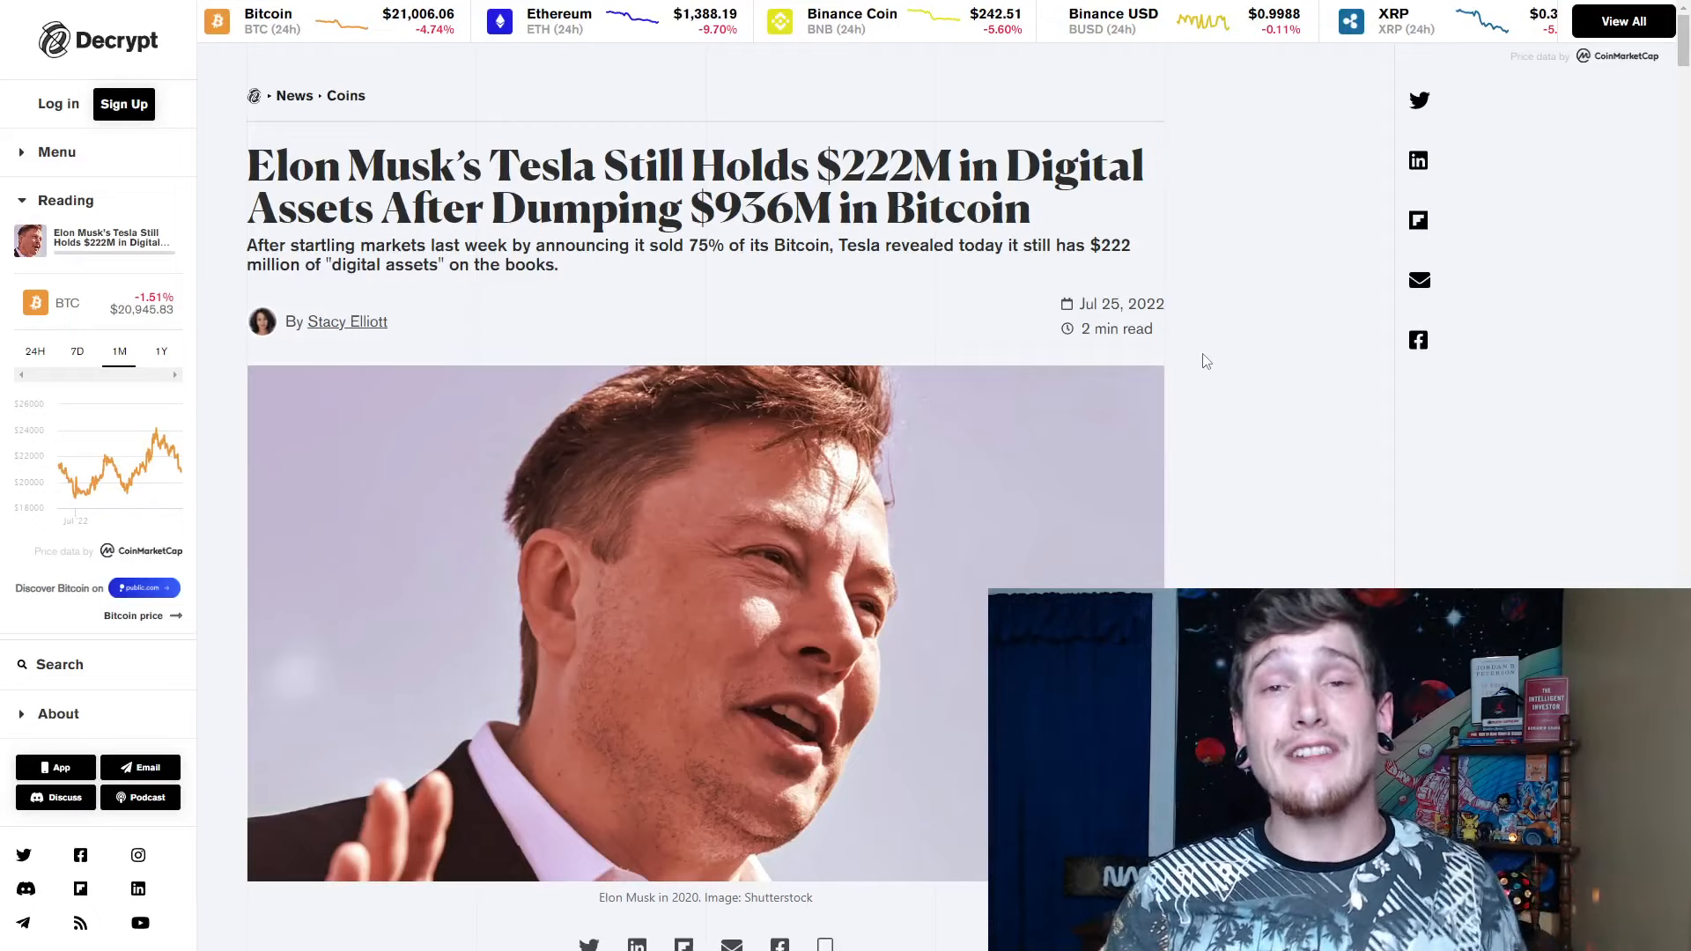
mouse_move(1243, 355)
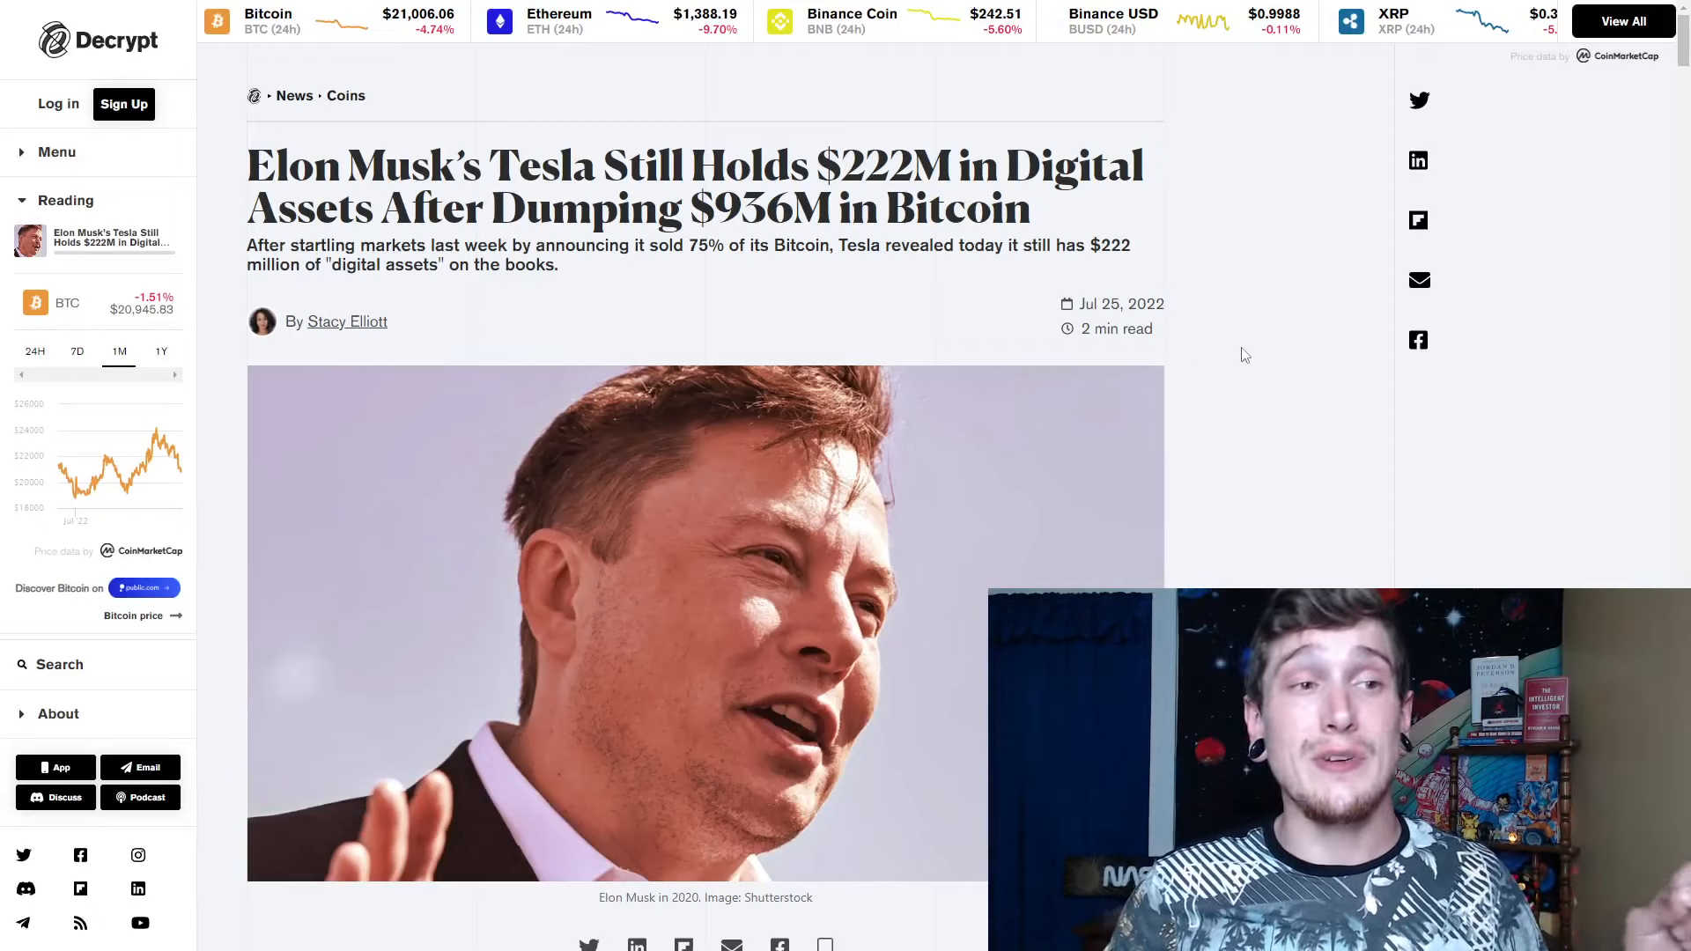